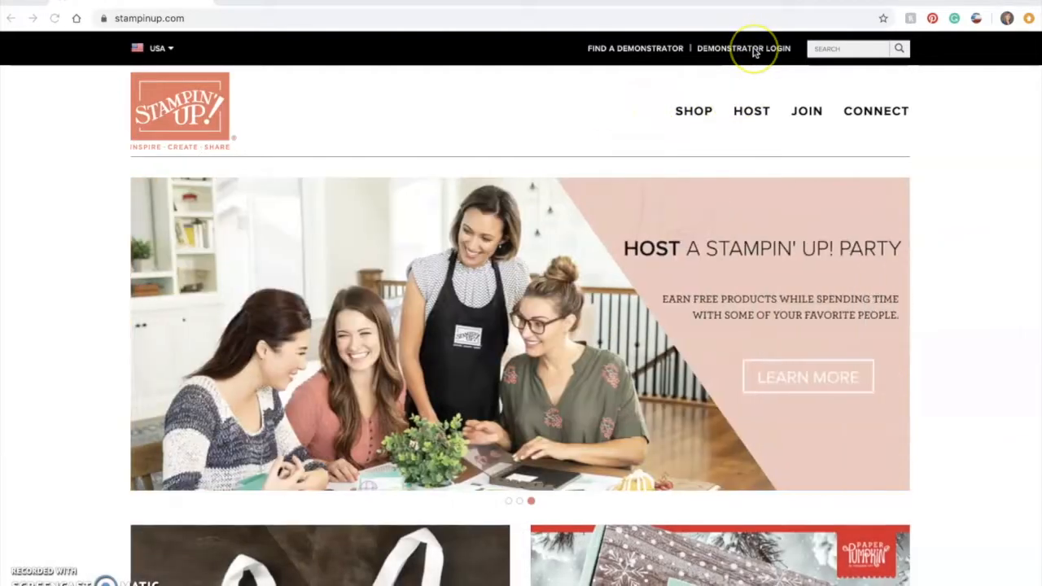
# Step: Sign in to the demonstrator portal through Demonstrator Login with the saved ID and password
pyautogui.click(739, 47)
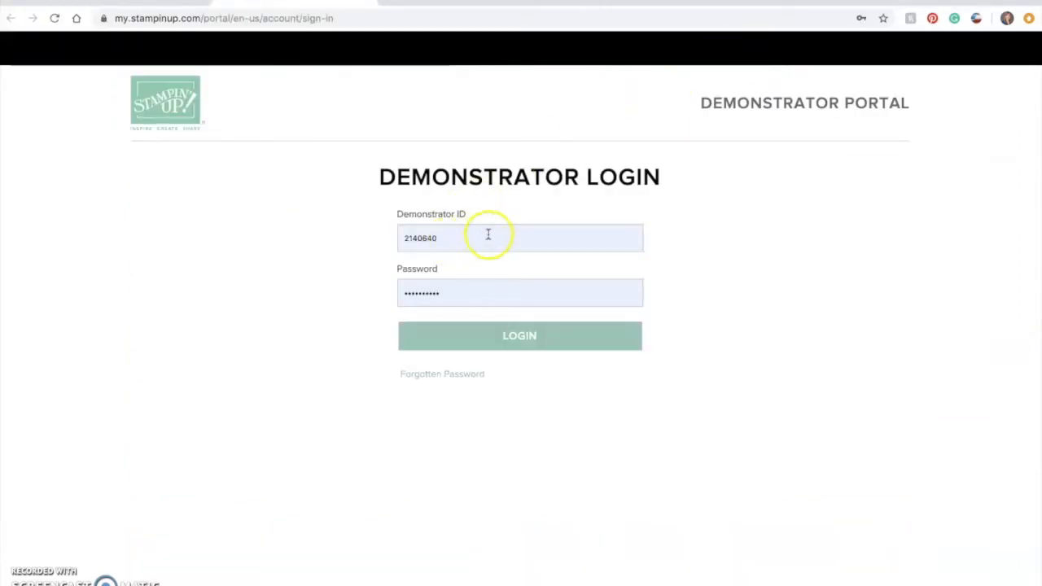
pyautogui.click(519, 335)
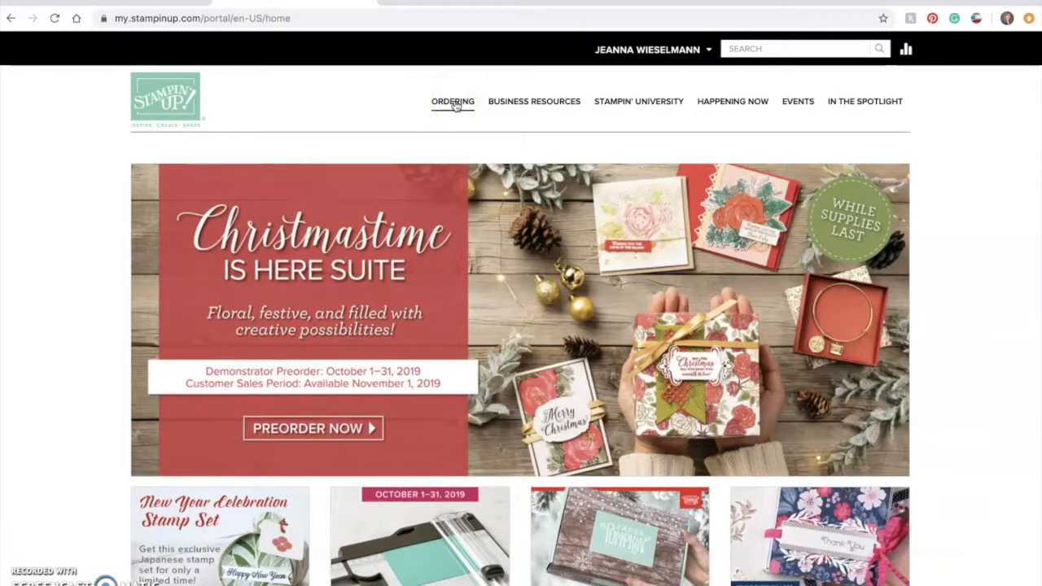
# Step: Go to Ordering > My Flex Account to reach the rewards catalog
pyautogui.click(453, 101)
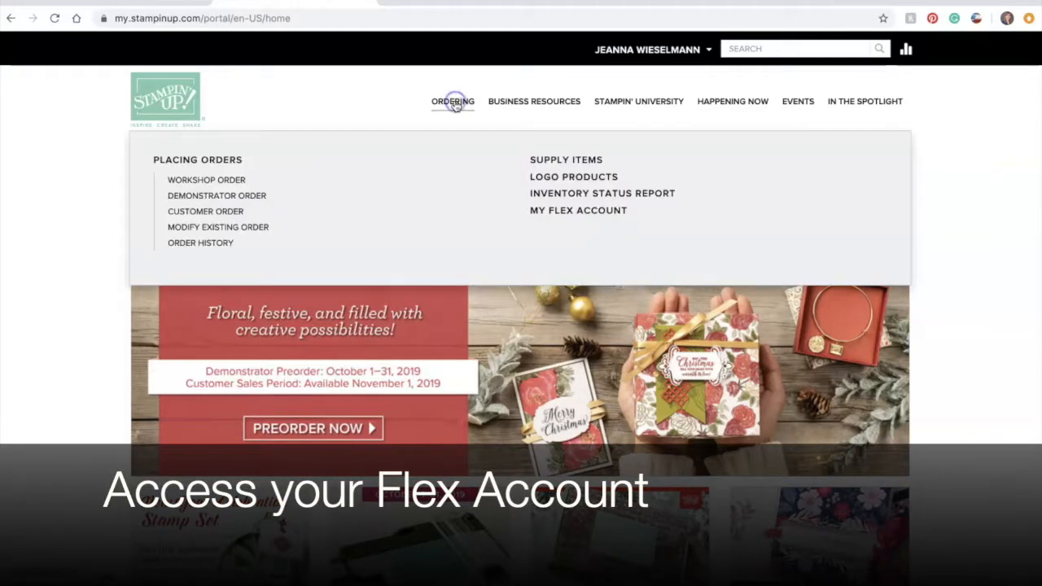
pyautogui.moveTo(567, 215)
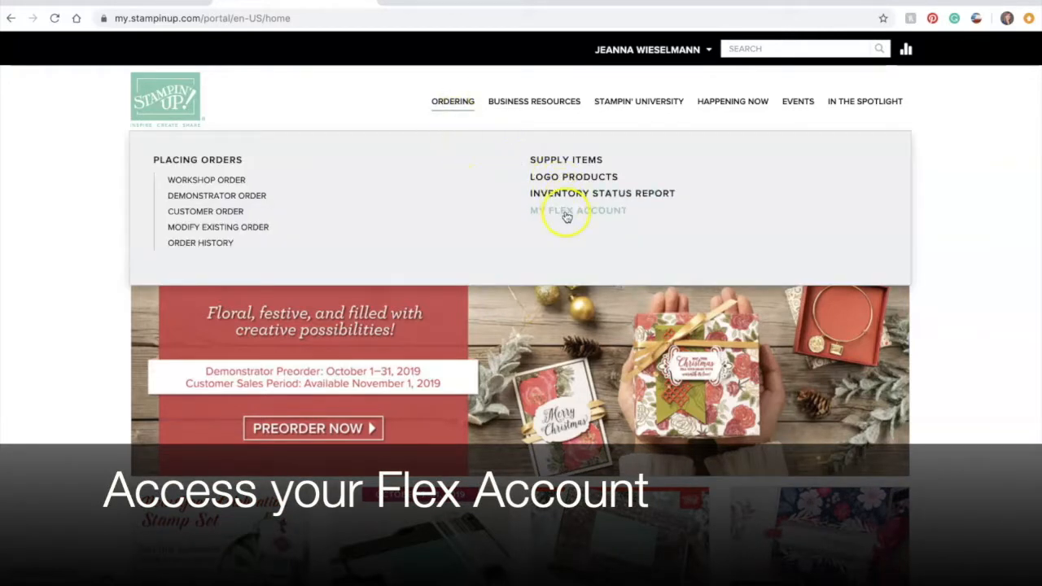
pyautogui.click(566, 214)
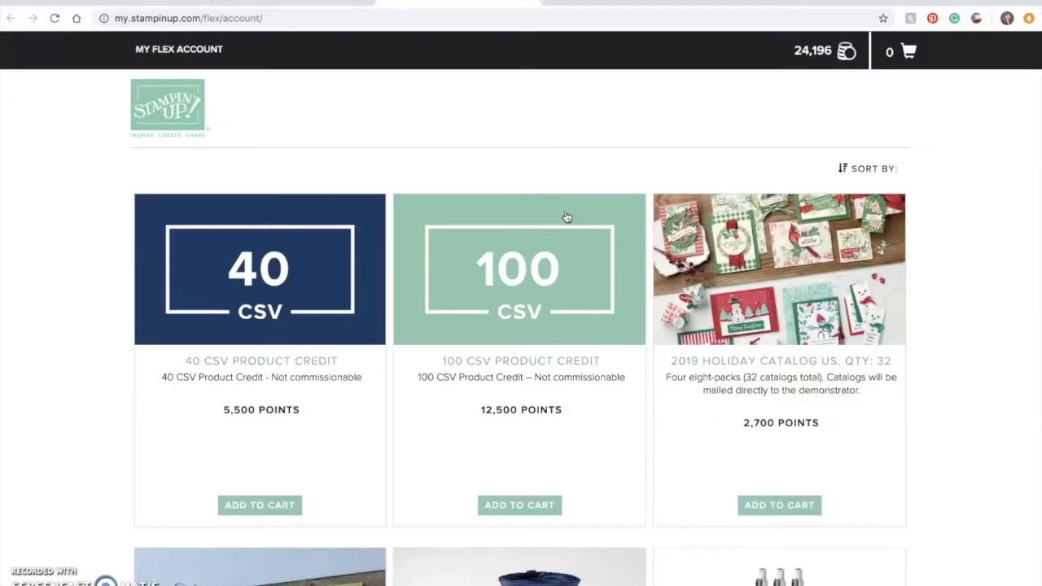
pyautogui.moveTo(752, 124)
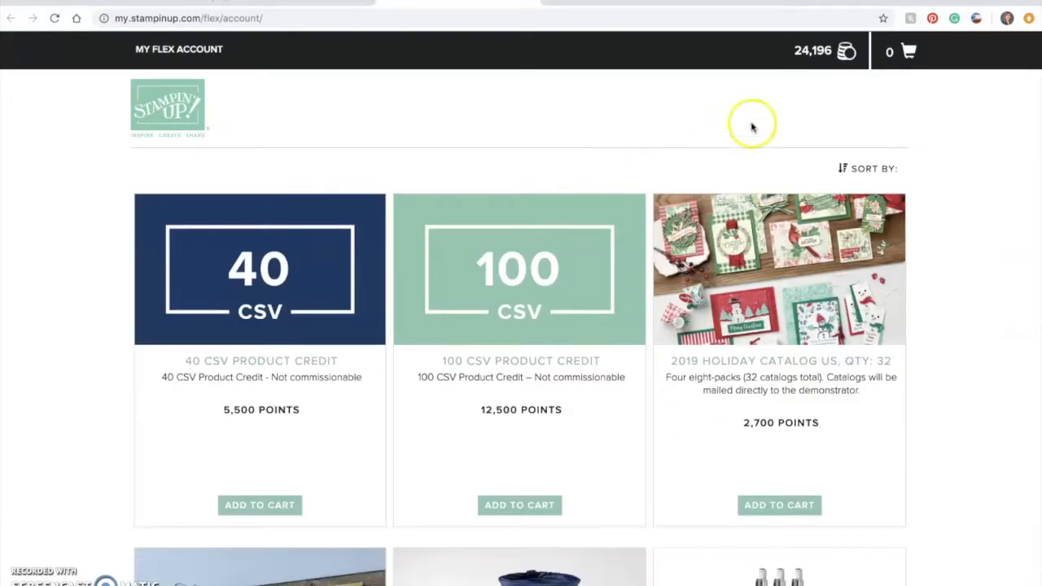
pyautogui.moveTo(843, 59)
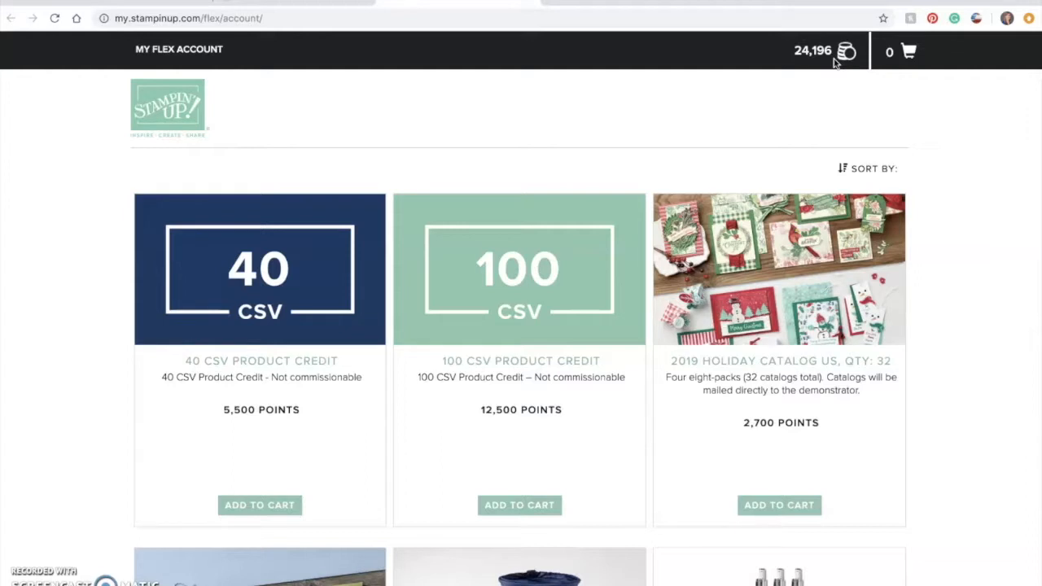
pyautogui.moveTo(619, 89)
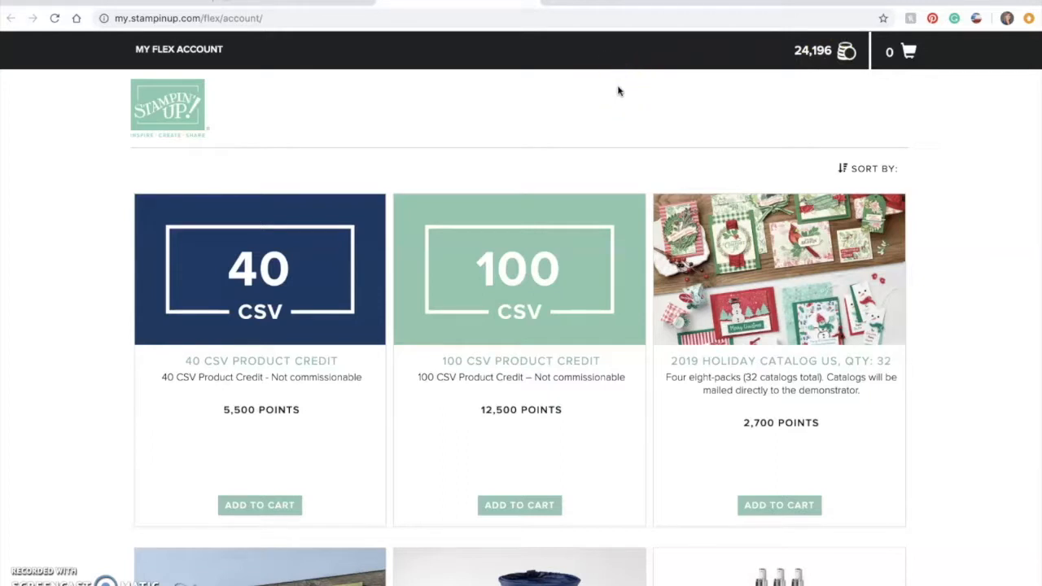
pyautogui.moveTo(101, 296)
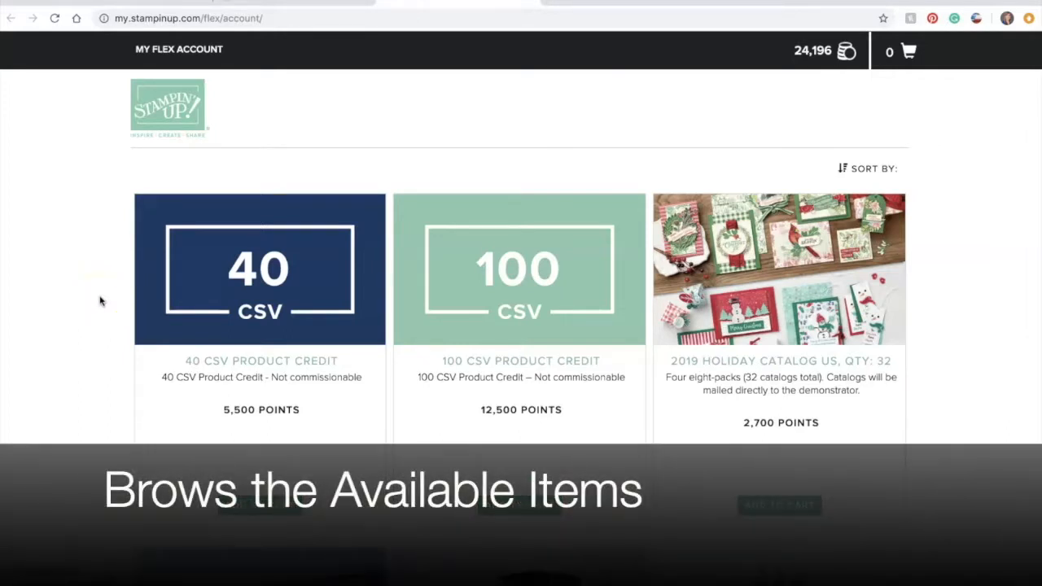
pyautogui.moveTo(190, 316)
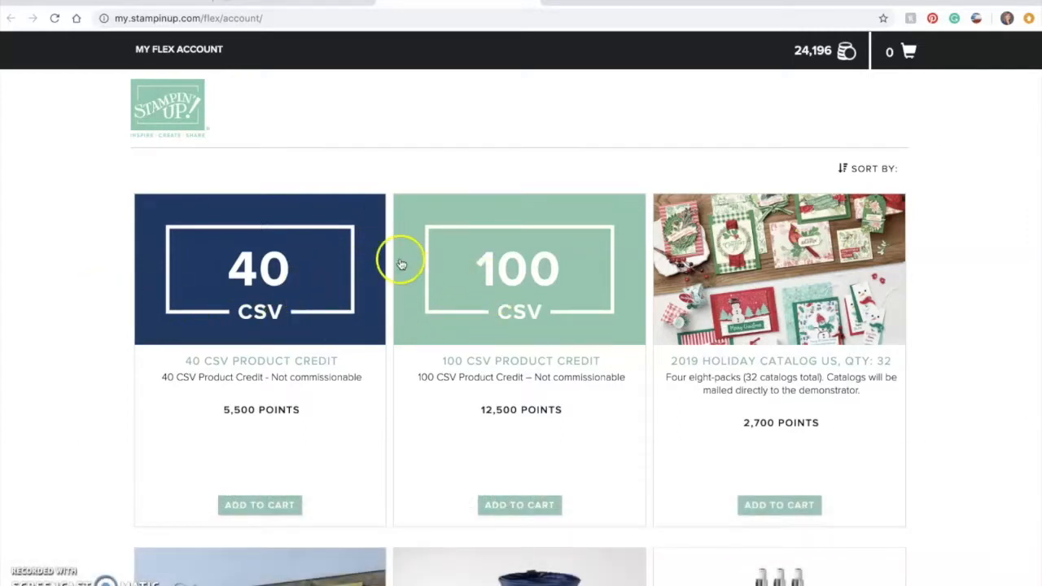
pyautogui.moveTo(391, 176)
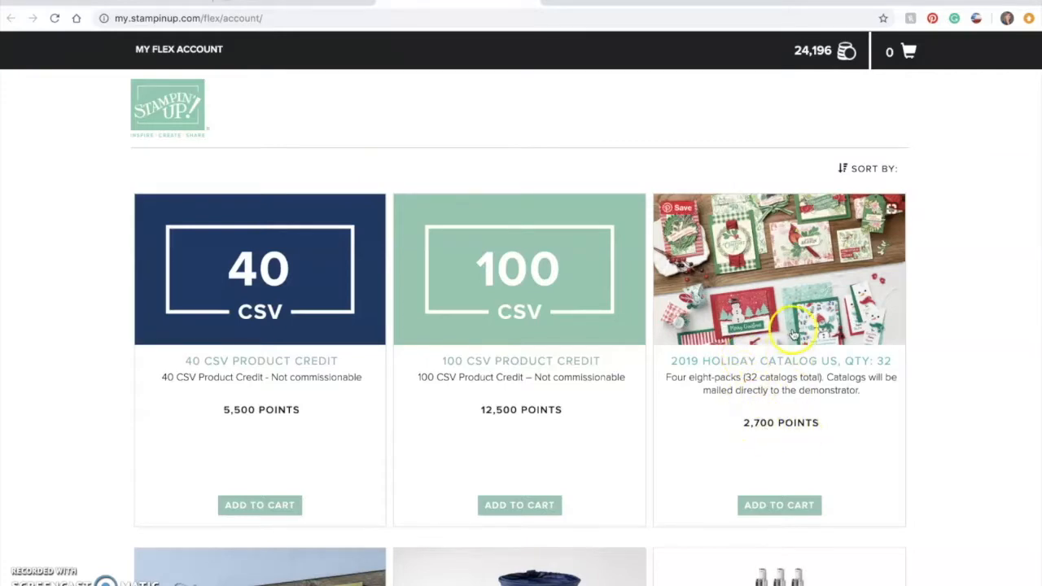
# Step: Scroll the reward grid down past shopping bags, sticky notes and money clip to the necklaces and logo socks
pyautogui.scroll(-3)
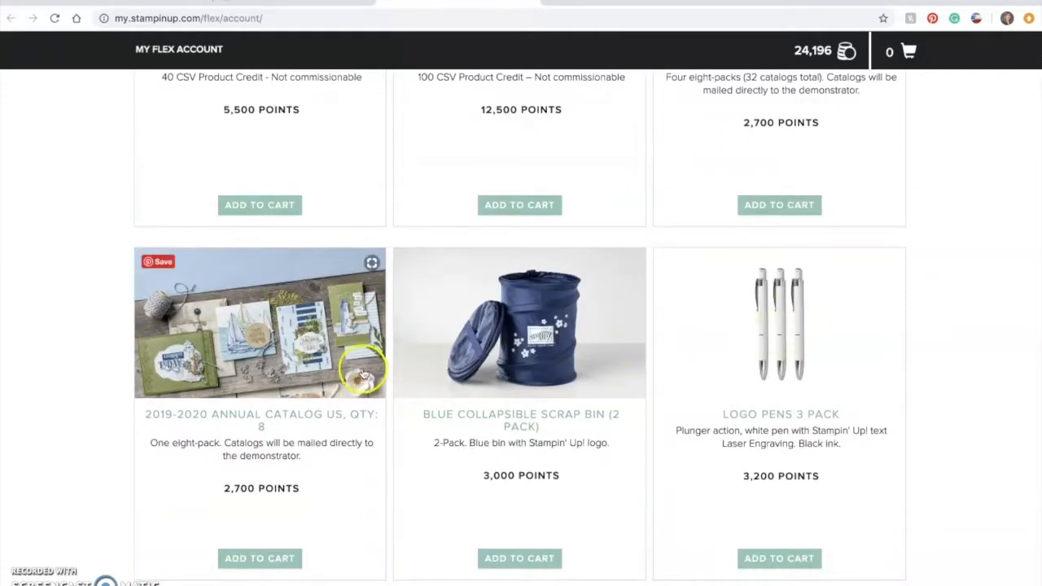
pyautogui.moveTo(345, 390)
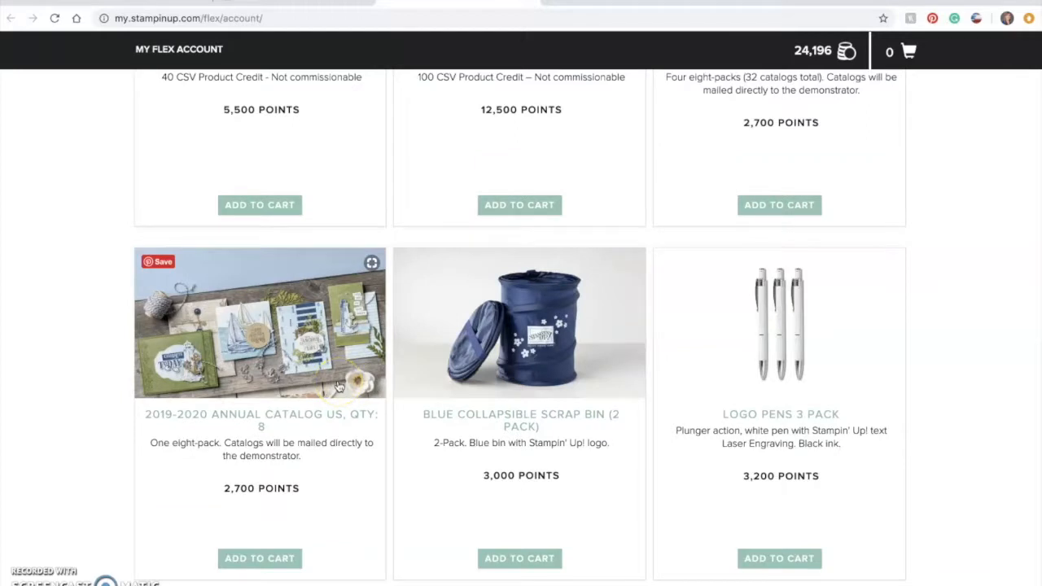
pyautogui.moveTo(931, 363)
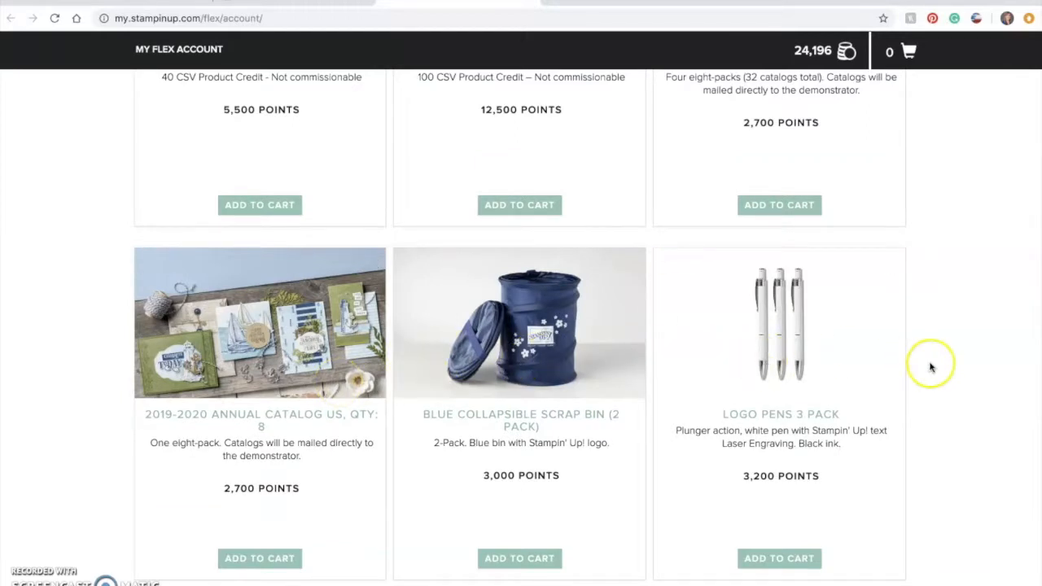
pyautogui.scroll(-3)
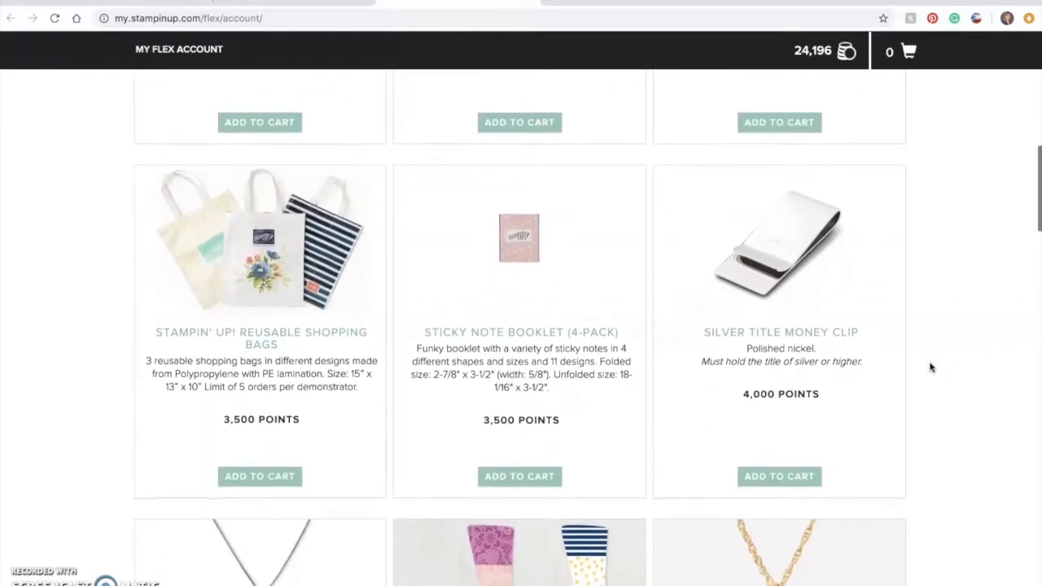
pyautogui.scroll(-3)
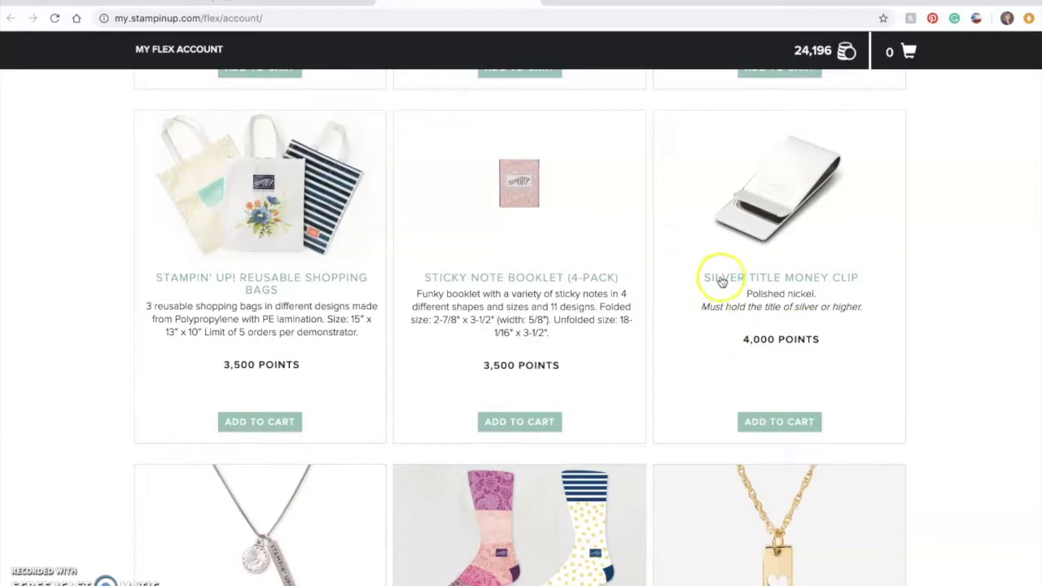
pyautogui.moveTo(143, 371)
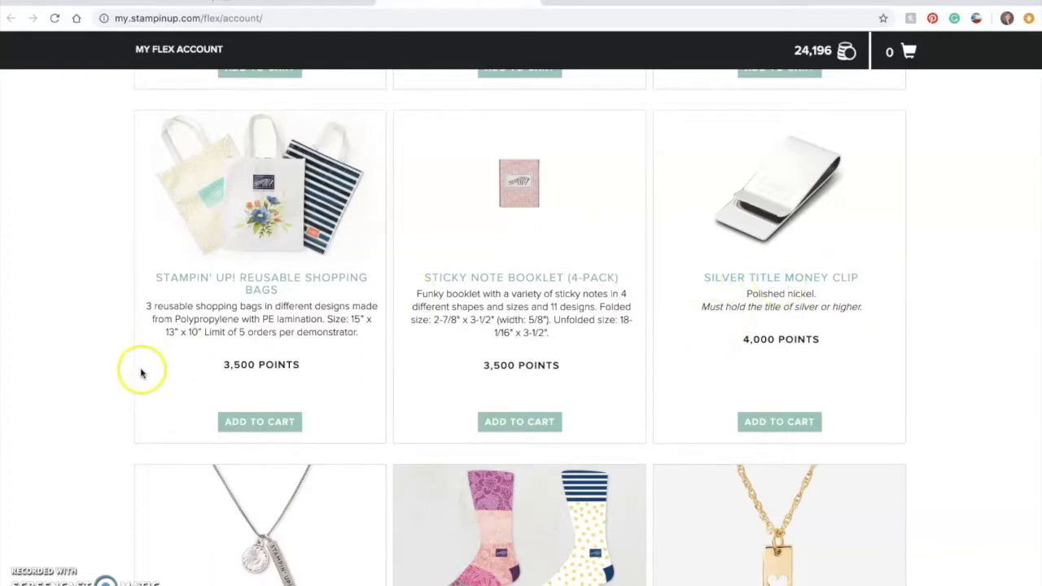
pyautogui.scroll(-3)
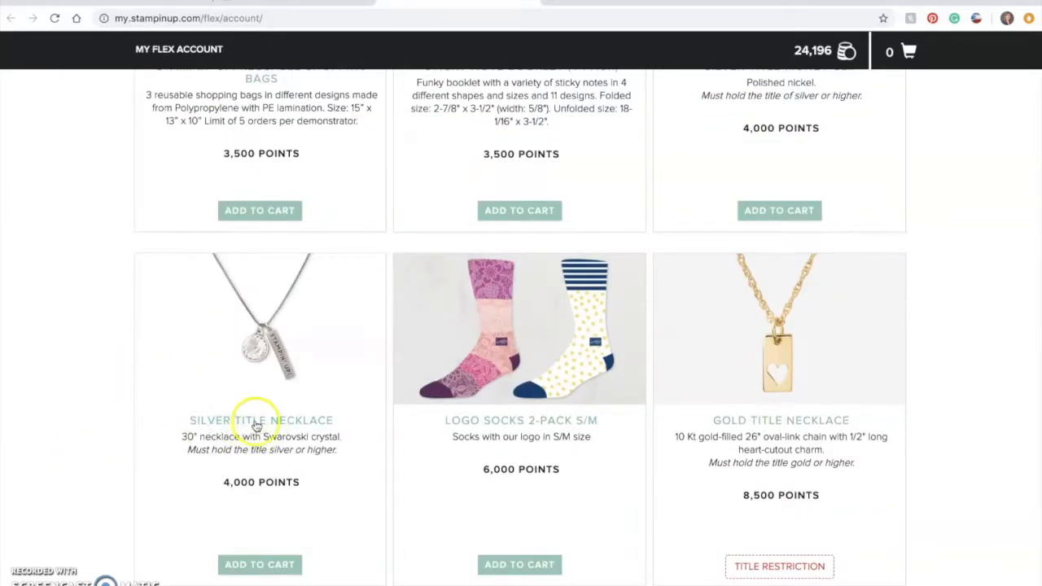
pyautogui.moveTo(117, 434)
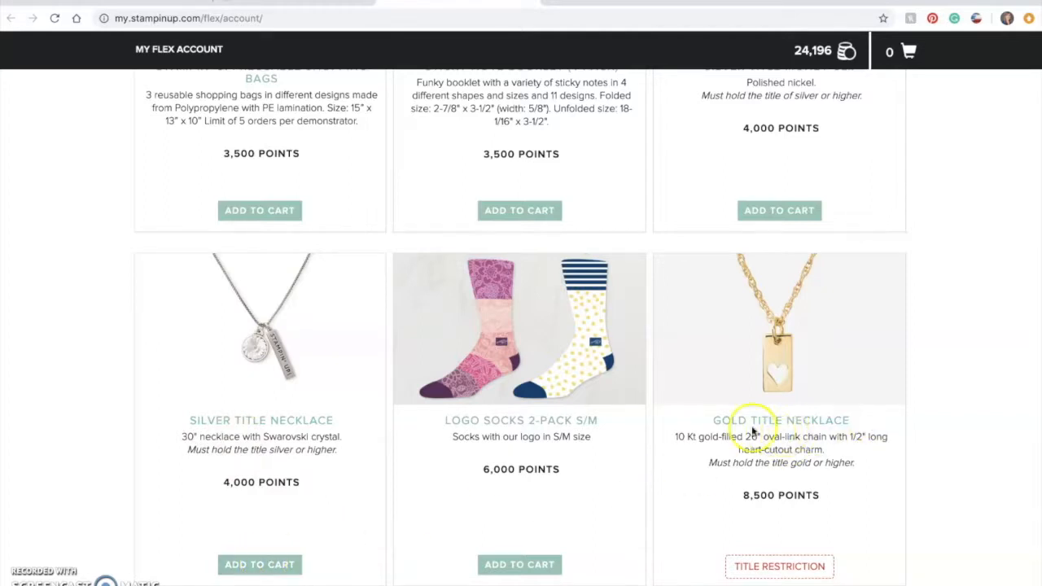
pyautogui.moveTo(771, 565)
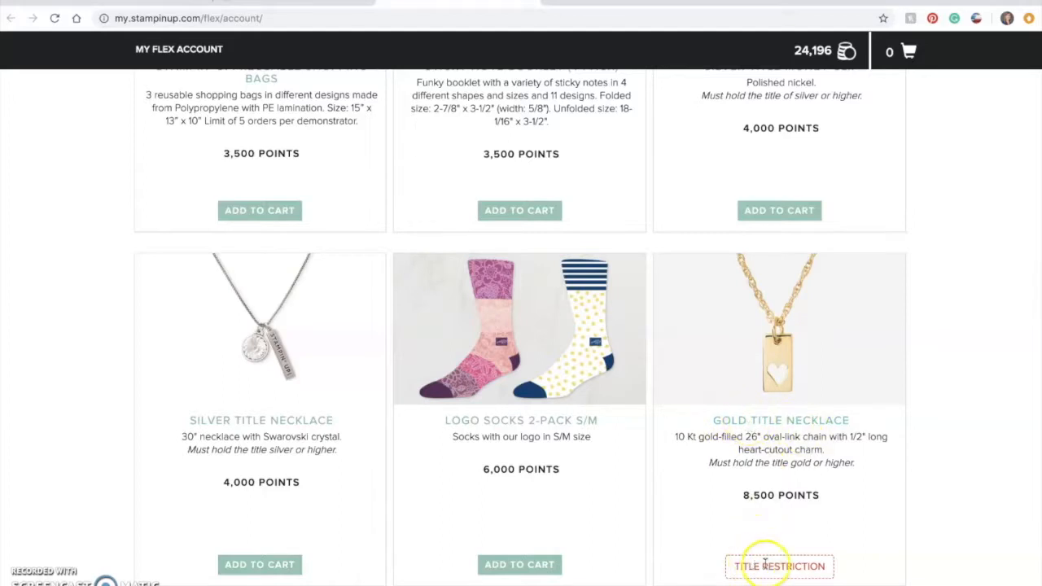
pyautogui.moveTo(822, 413)
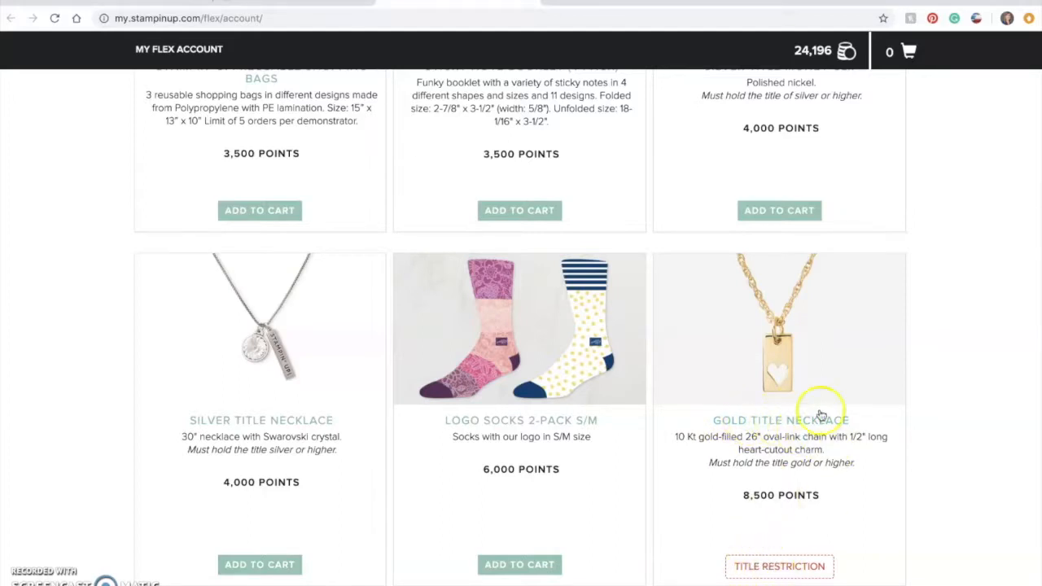
pyautogui.scroll(-3)
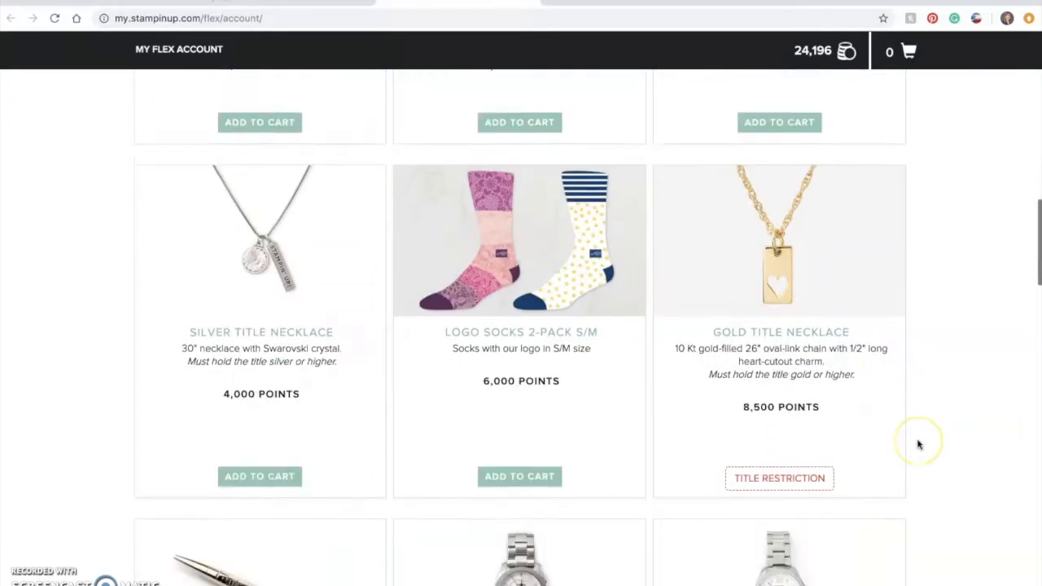
pyautogui.scroll(-3)
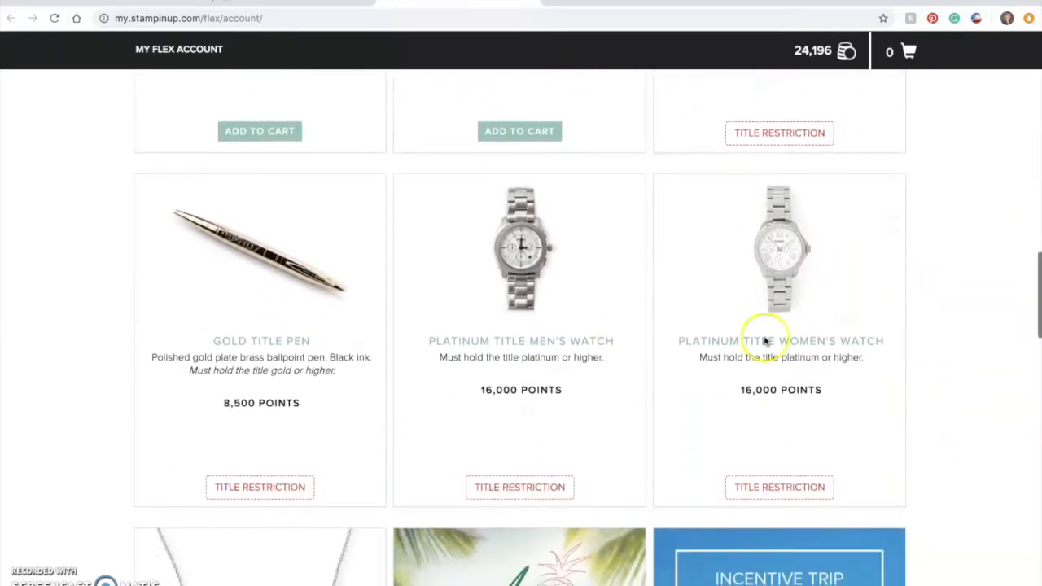
pyautogui.scroll(-3)
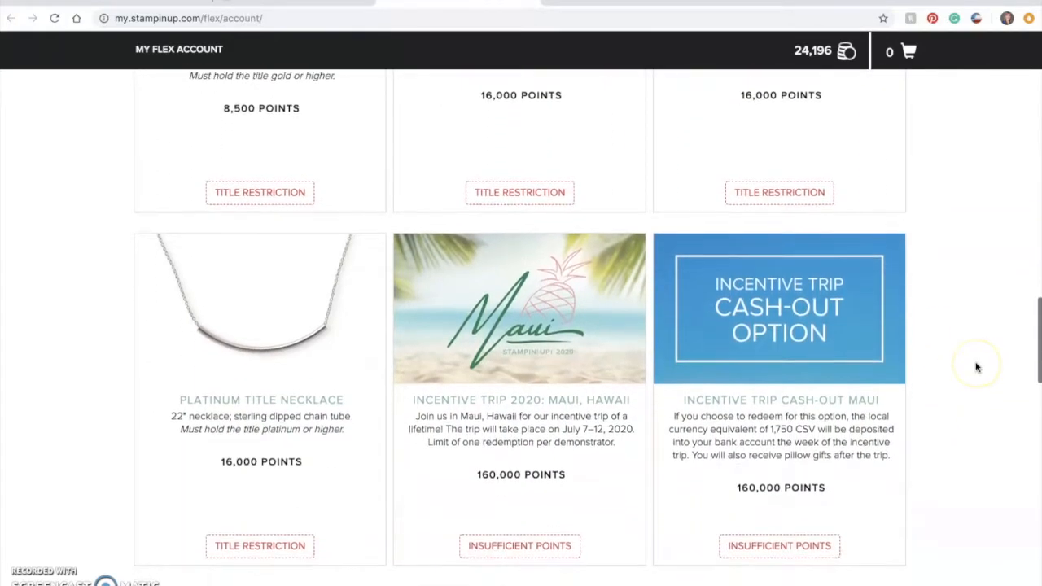
pyautogui.scroll(-3)
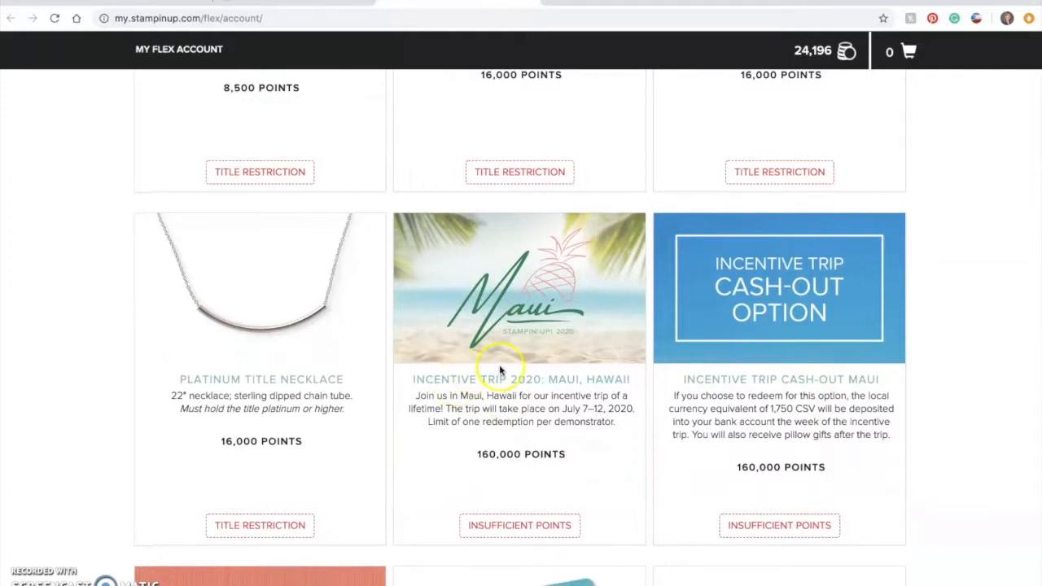
pyautogui.moveTo(482, 466)
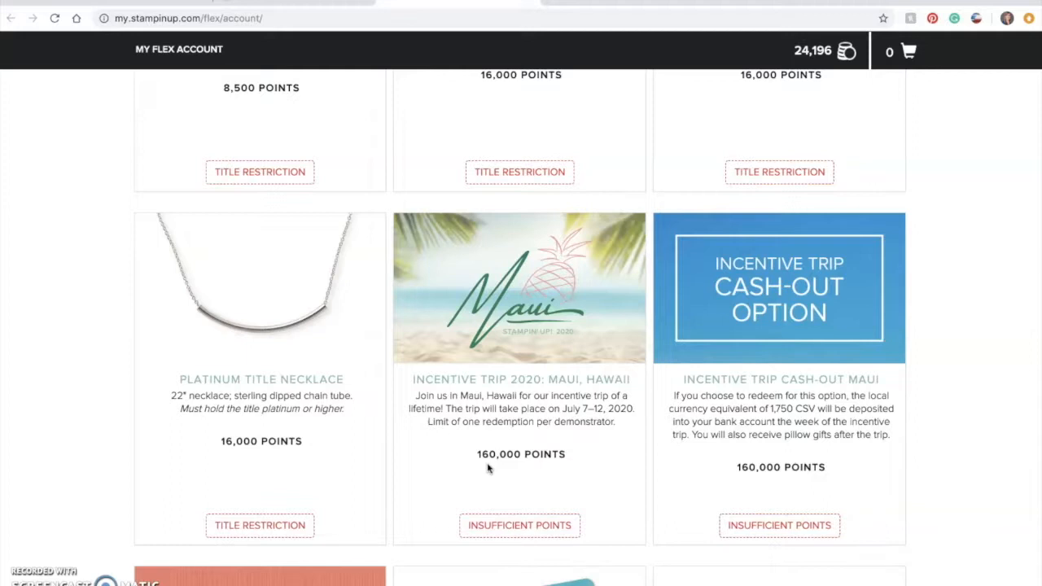
pyautogui.moveTo(844, 438)
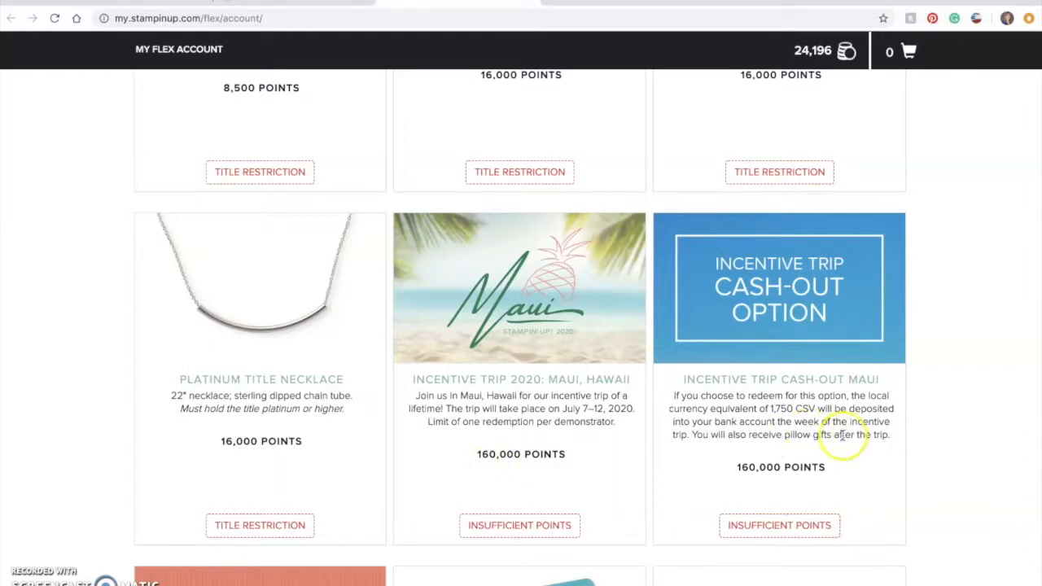
pyautogui.scroll(-3)
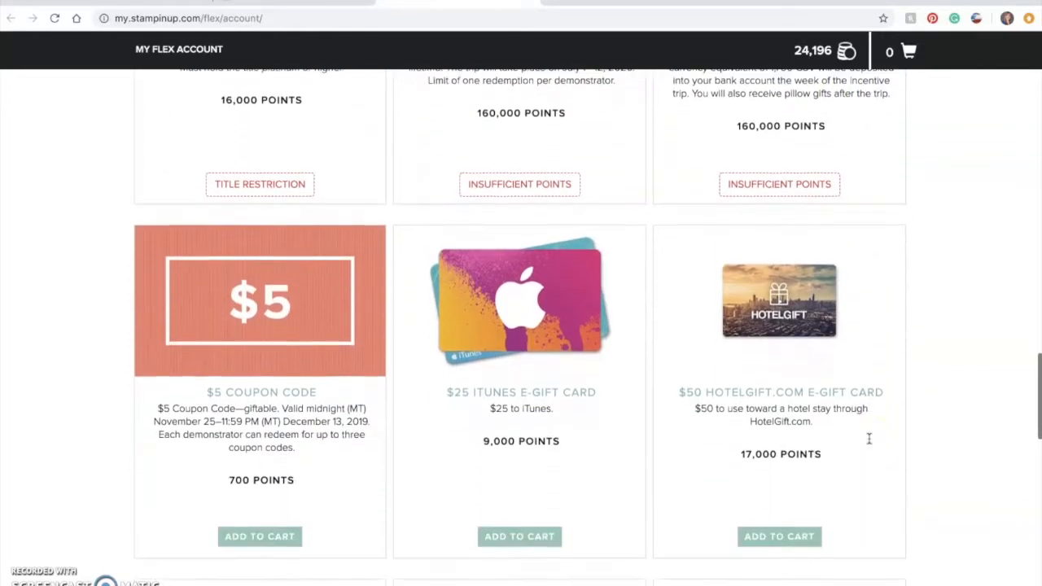
pyautogui.moveTo(41, 438)
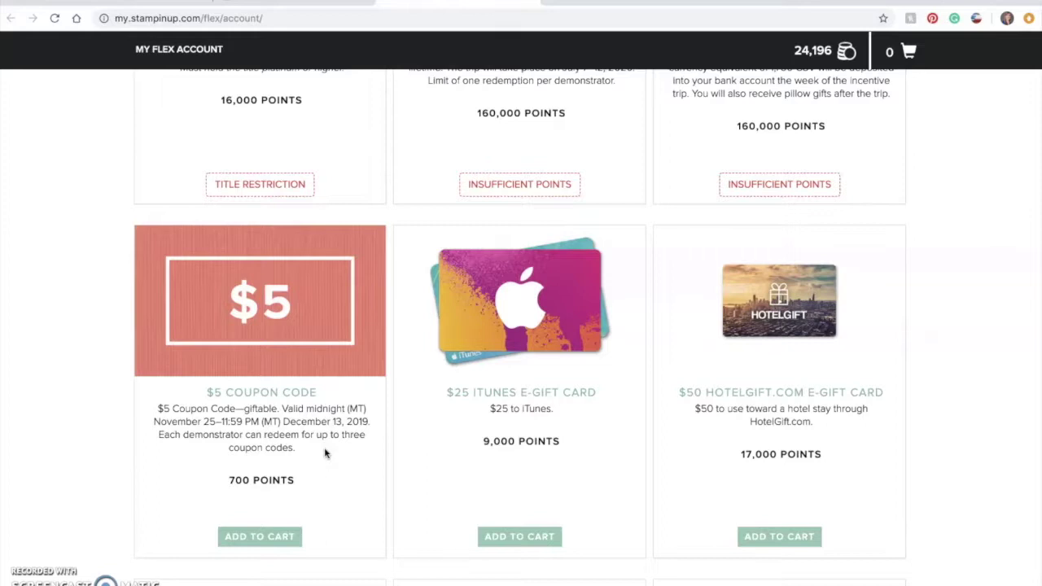
pyautogui.scroll(-3)
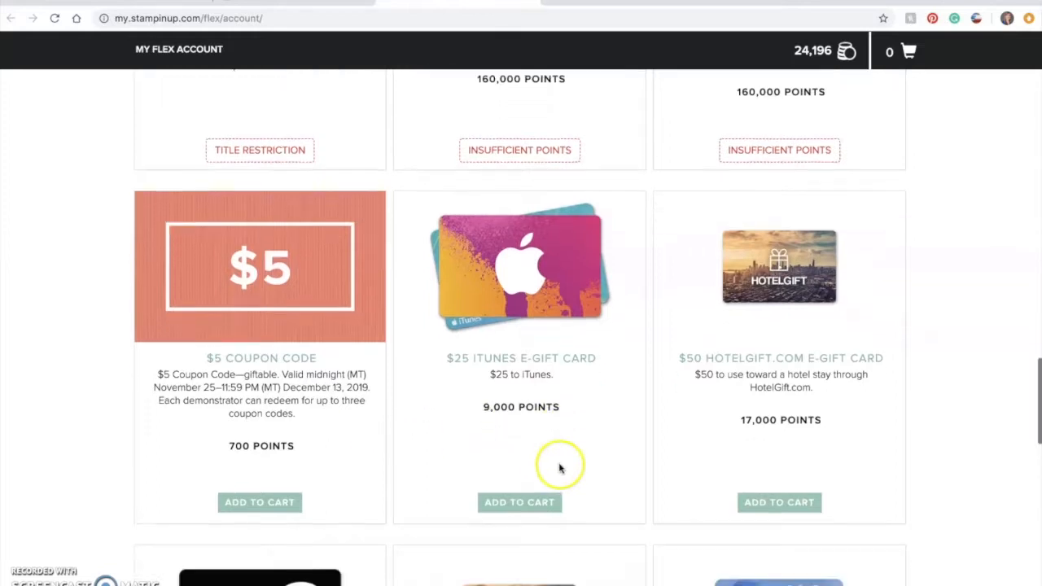
pyautogui.scroll(-3)
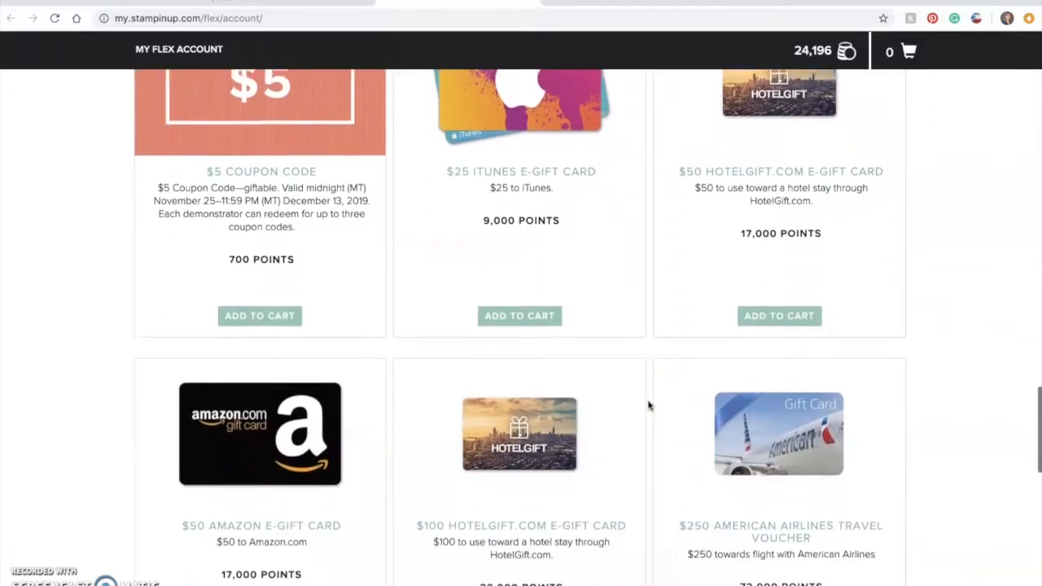
pyautogui.scroll(-3)
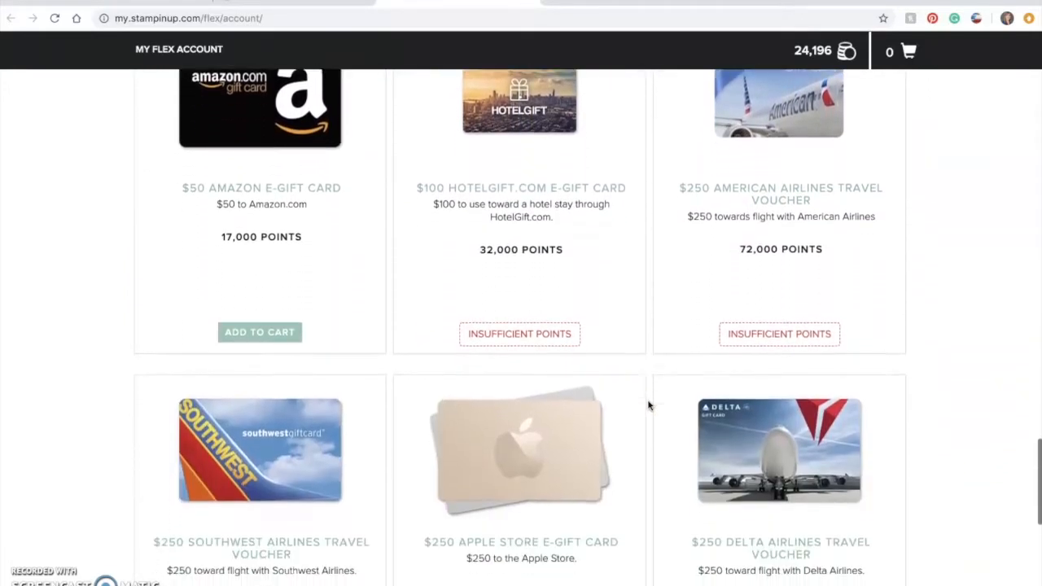
pyautogui.scroll(-3)
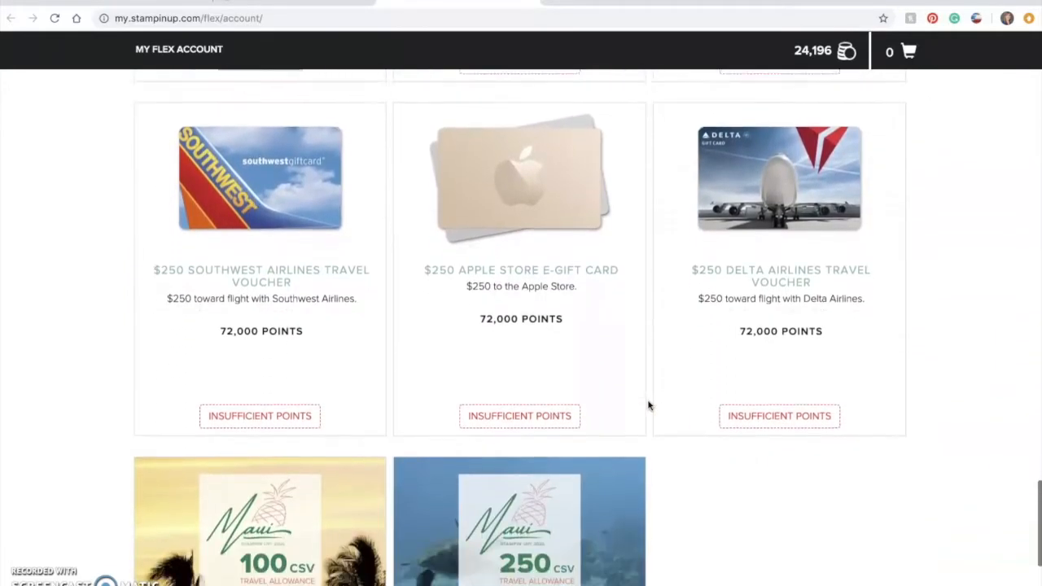
pyautogui.scroll(-3)
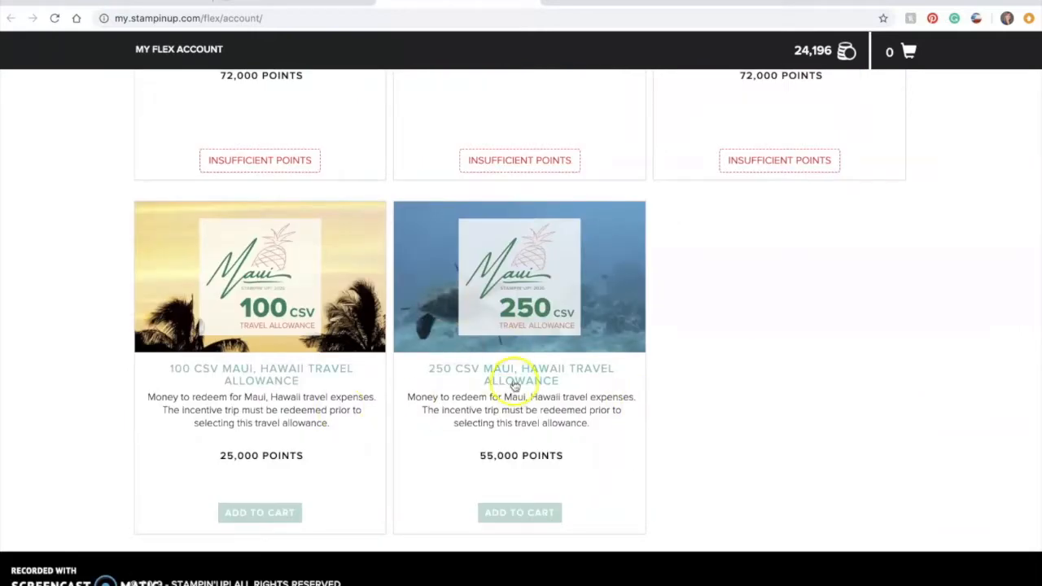
pyautogui.moveTo(697, 365)
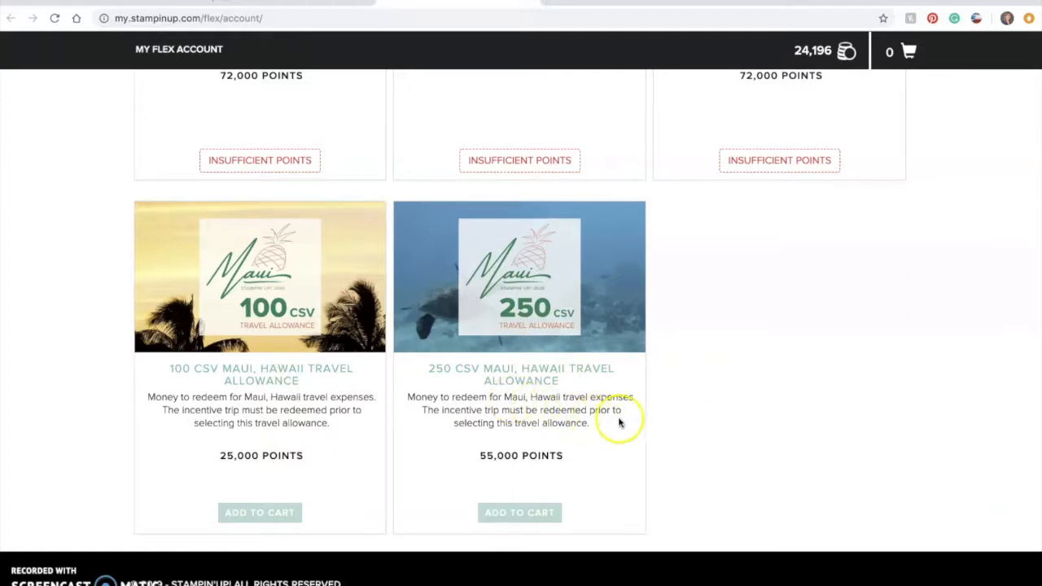
pyautogui.moveTo(674, 417)
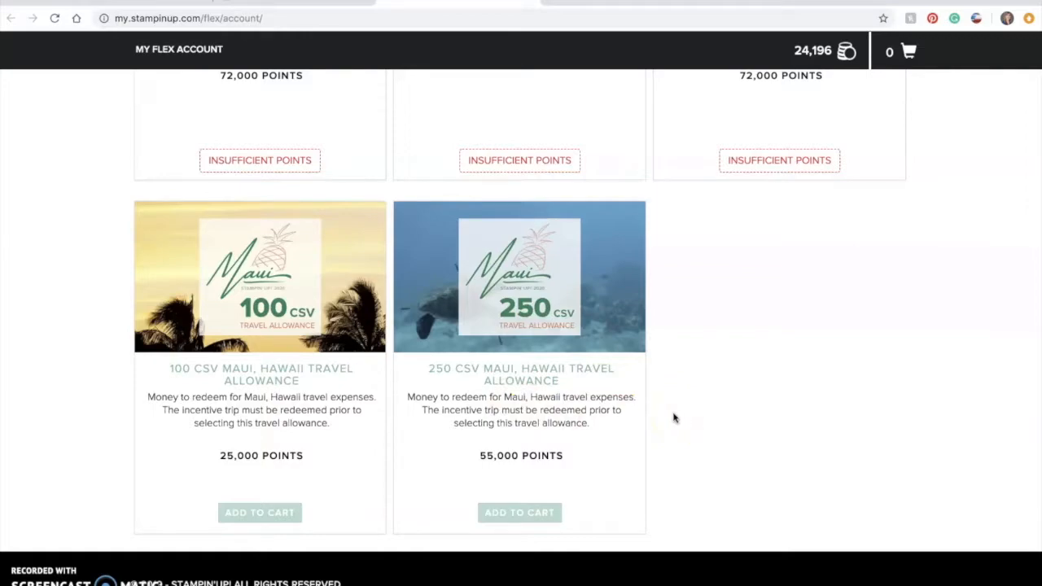
pyautogui.scroll(3)
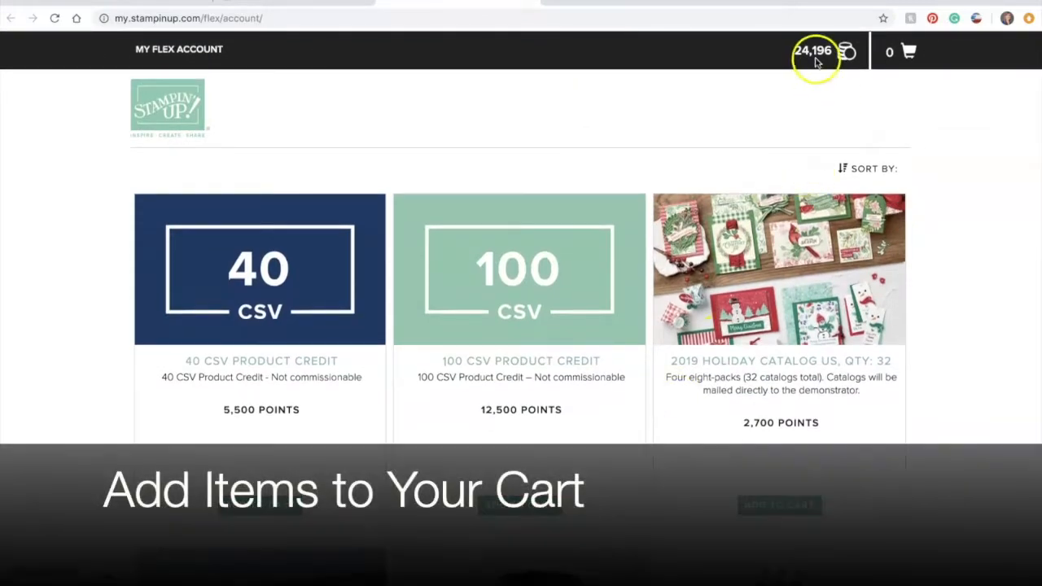
pyautogui.moveTo(771, 81)
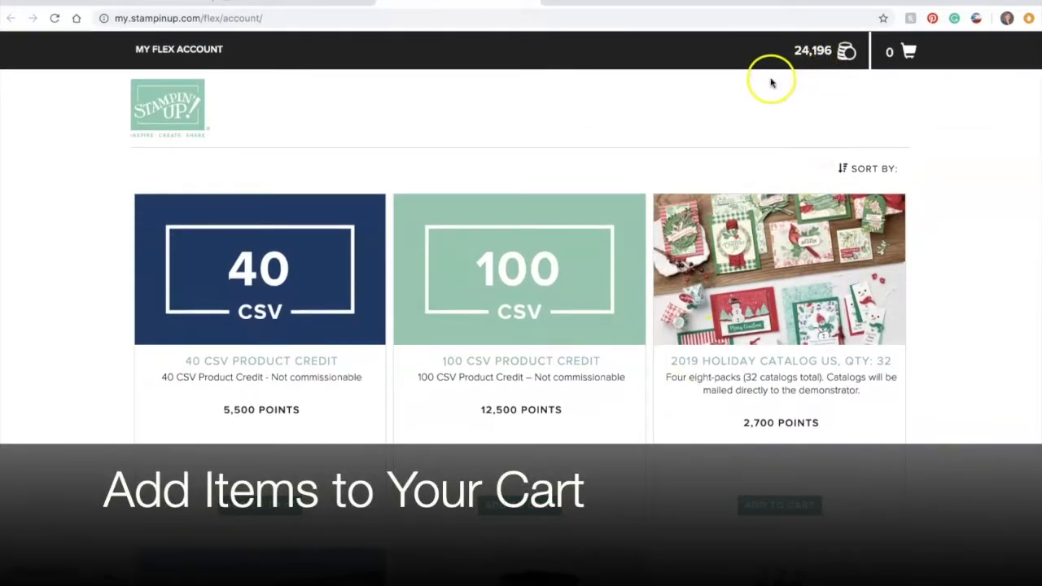
pyautogui.moveTo(511, 285)
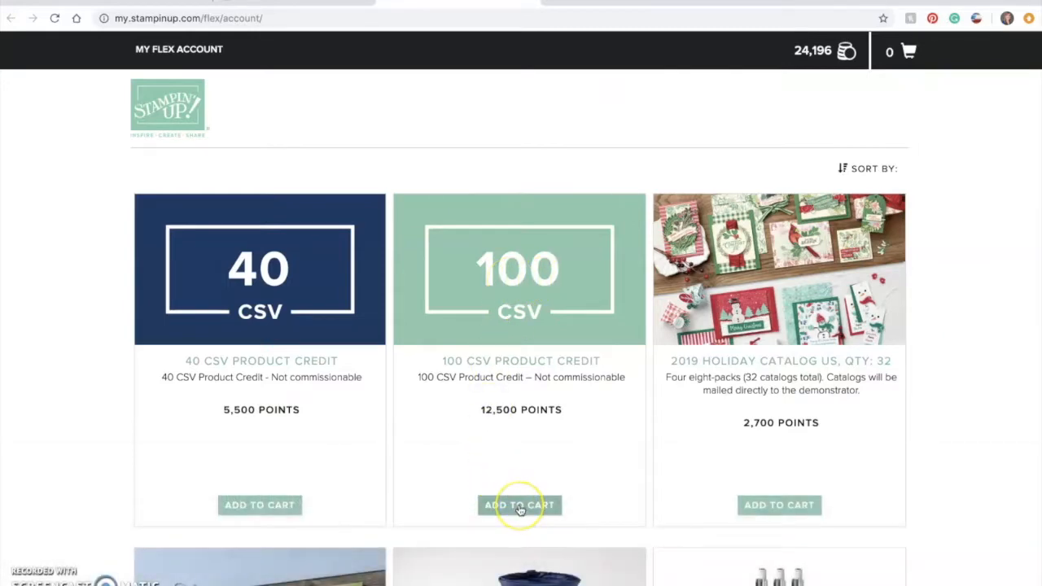
# Step: Add the 100 CSV and 40 CSV Product Credits to the cart, leaving 6,196 points
pyautogui.click(520, 505)
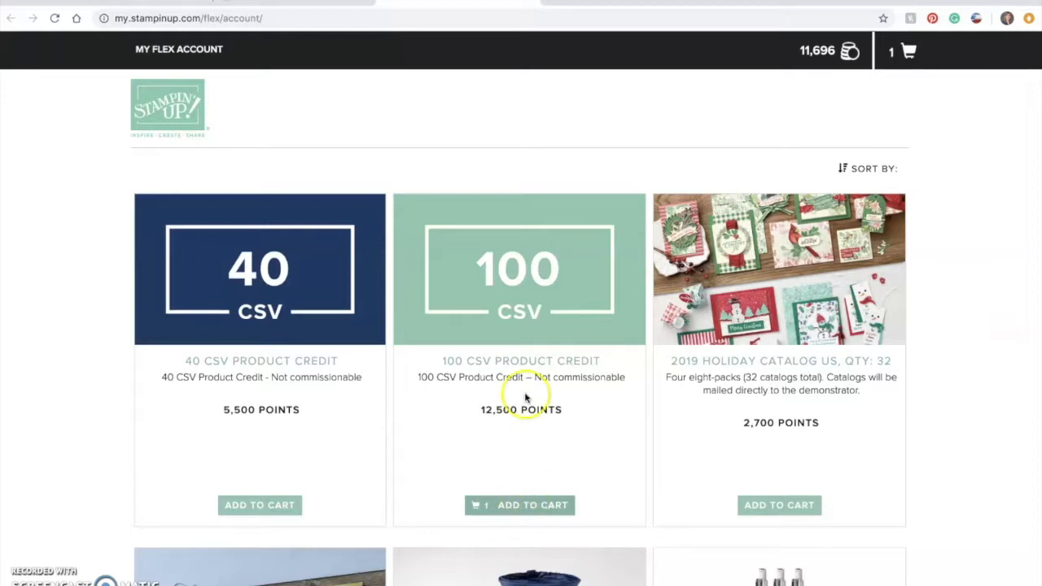
pyautogui.moveTo(908, 55)
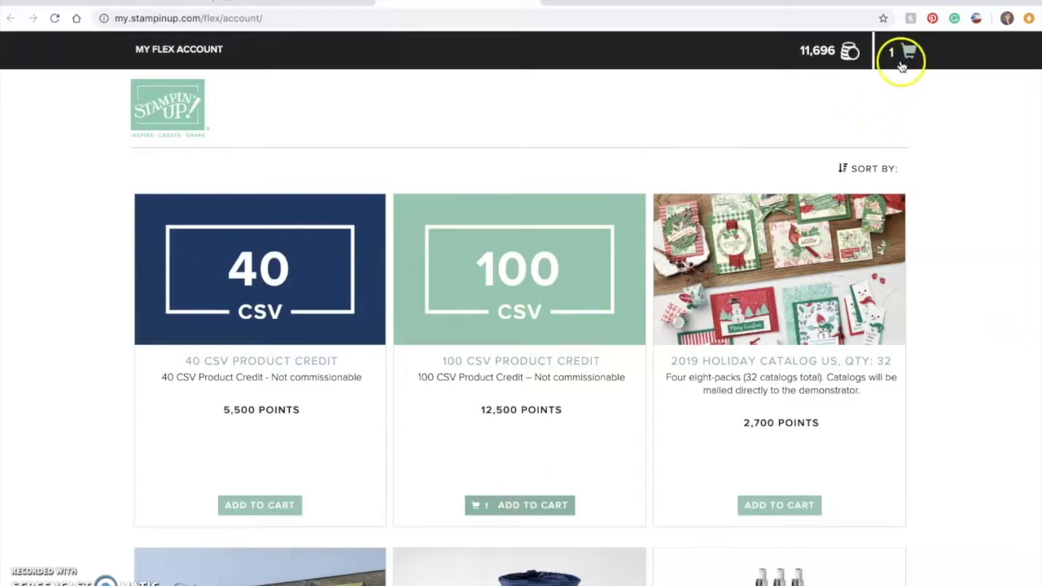
pyautogui.moveTo(824, 73)
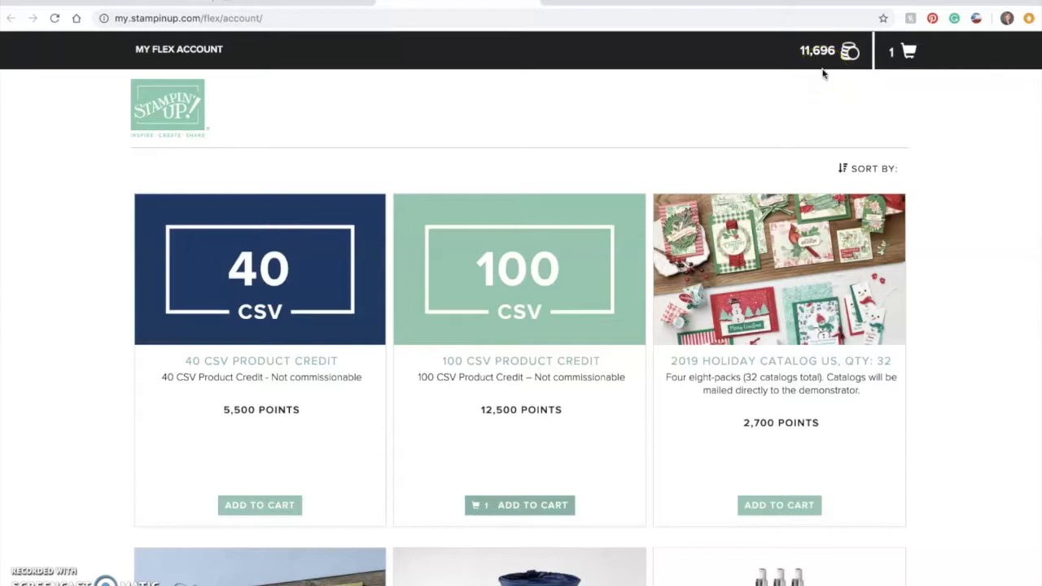
pyautogui.moveTo(532, 365)
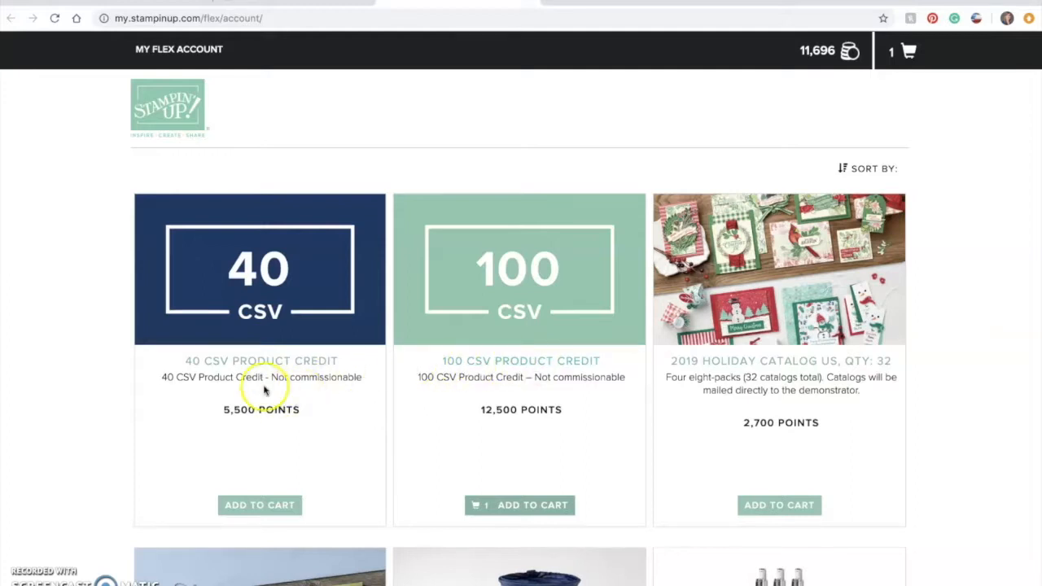
pyautogui.moveTo(285, 371)
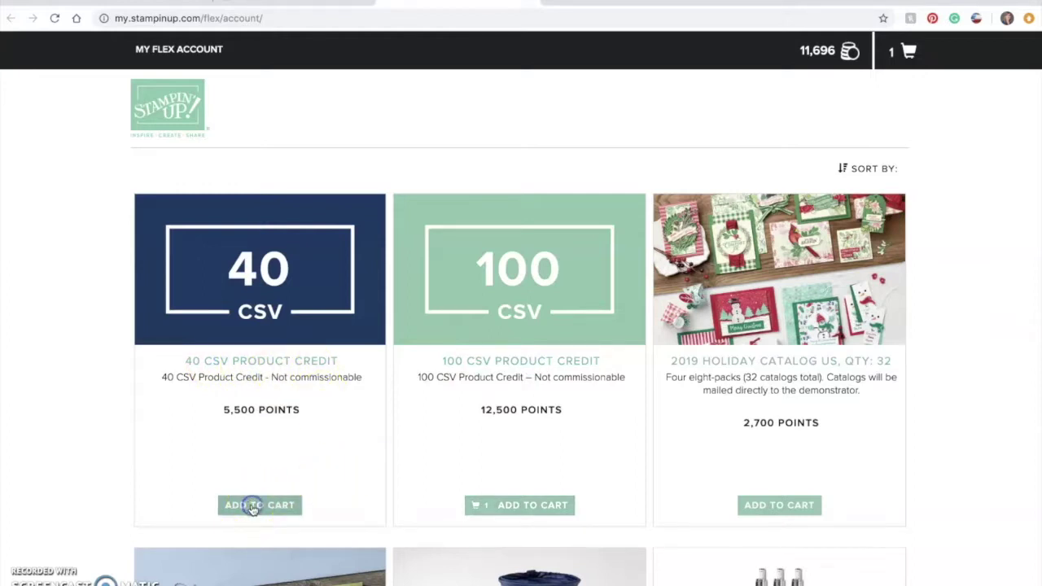
pyautogui.click(254, 504)
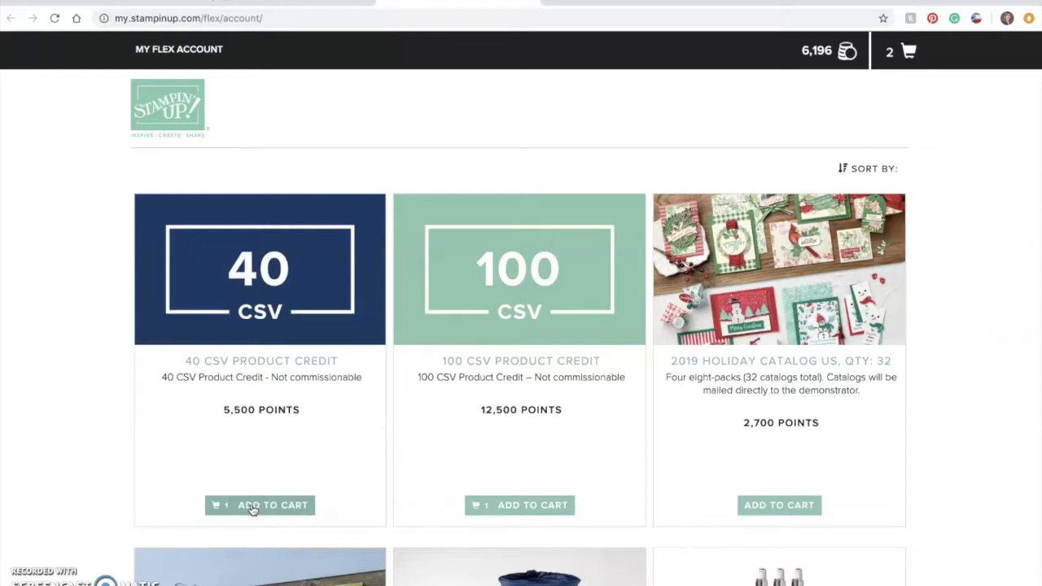
pyautogui.scroll(-3)
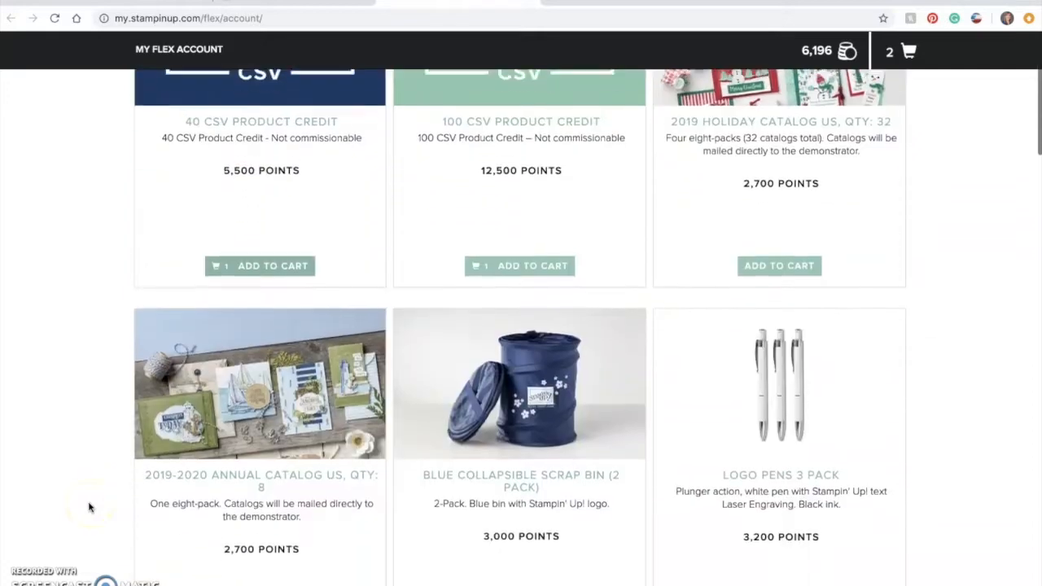
pyautogui.scroll(-3)
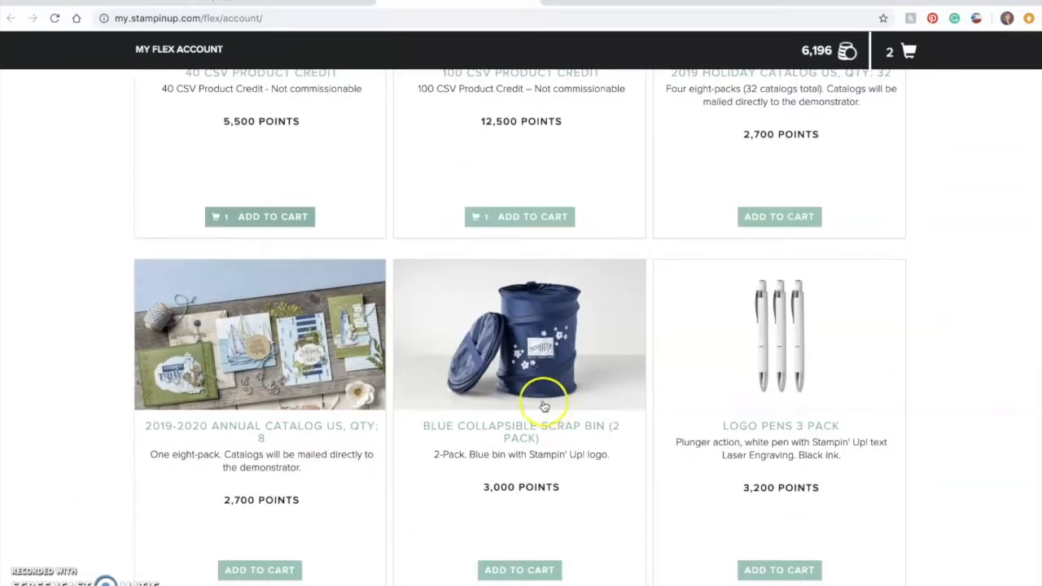
pyautogui.scroll(-3)
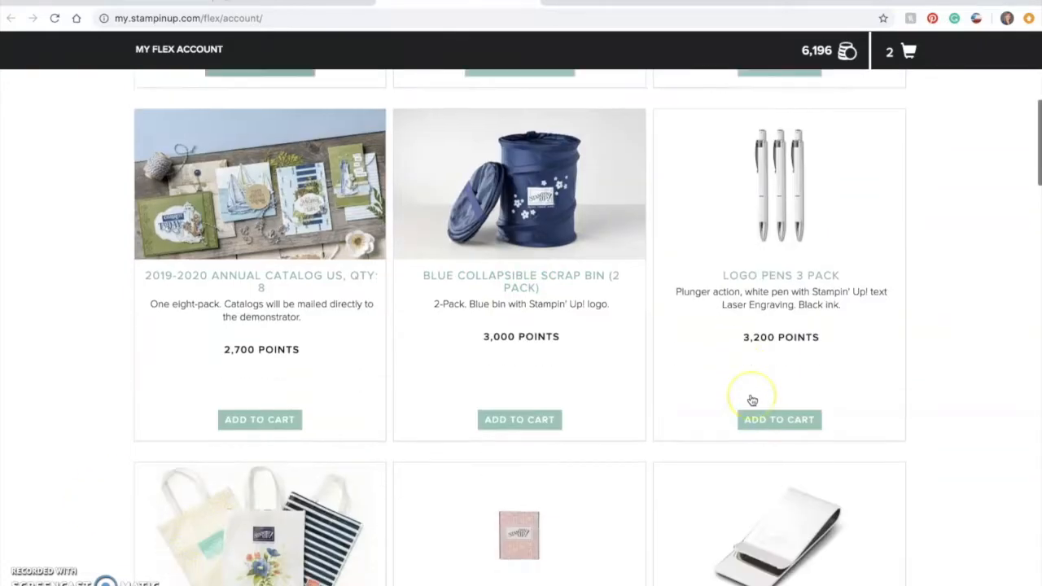
pyautogui.scroll(-3)
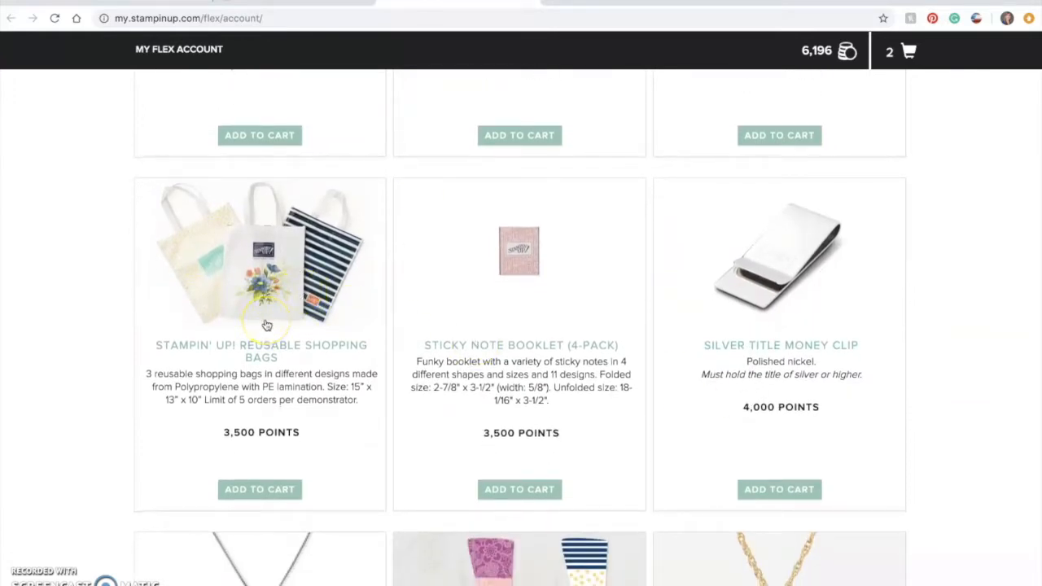
pyautogui.scroll(-3)
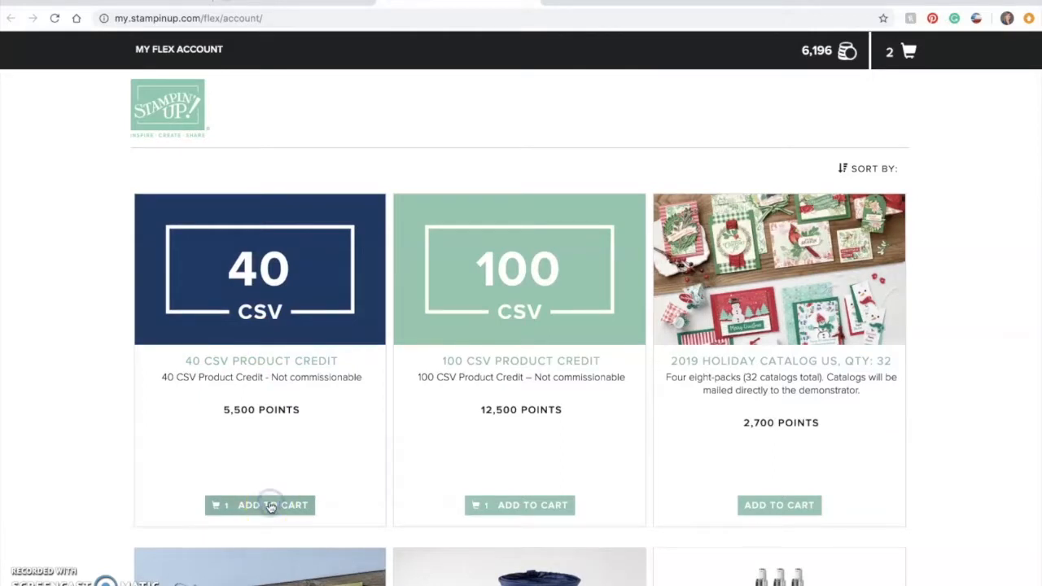
# Step: Add a second 40 CSV Product Credit, then sort rewards by Points: Low to High
pyautogui.click(270, 505)
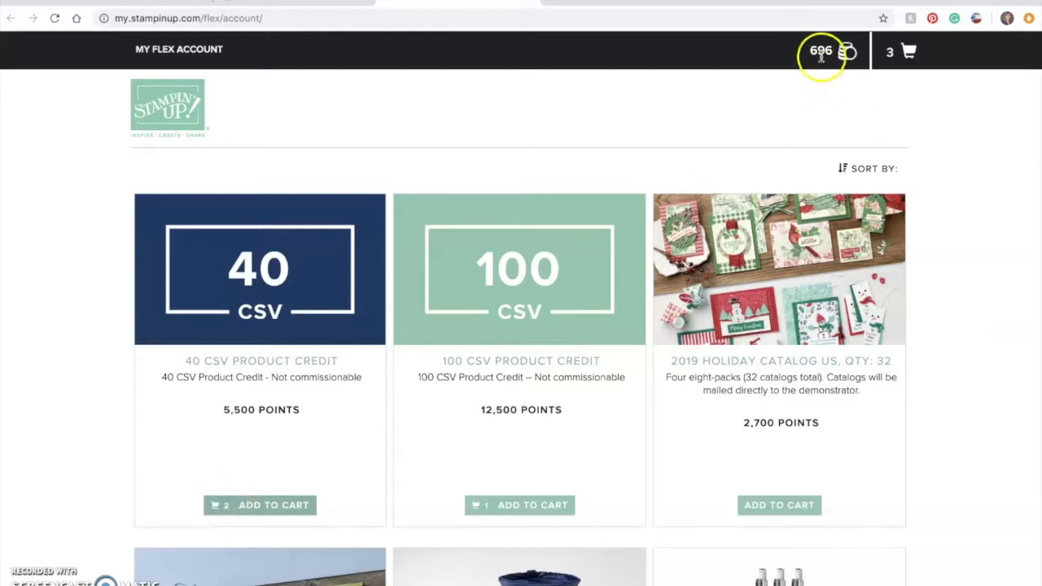
pyautogui.moveTo(926, 298)
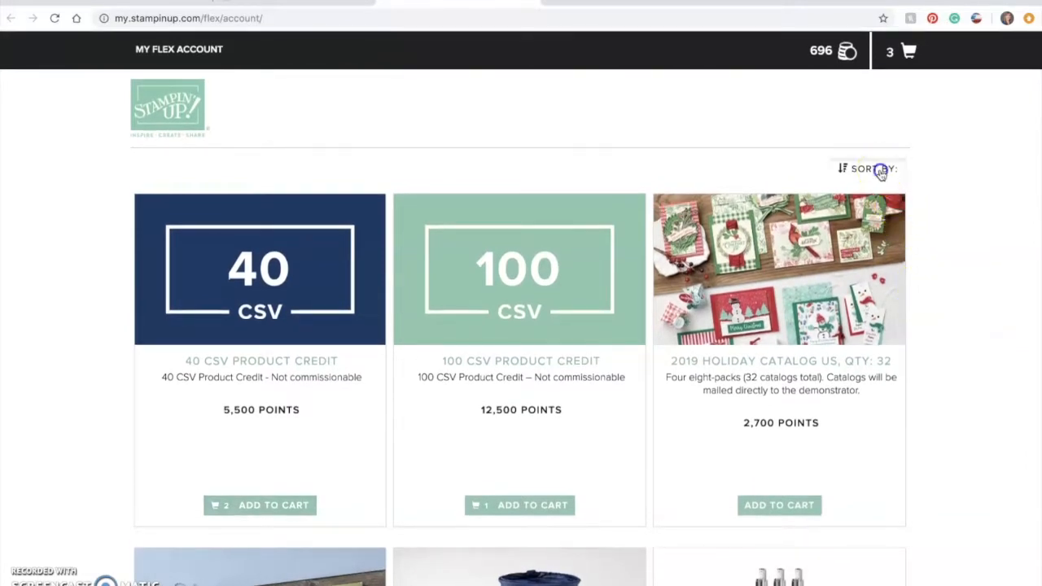
pyautogui.click(881, 169)
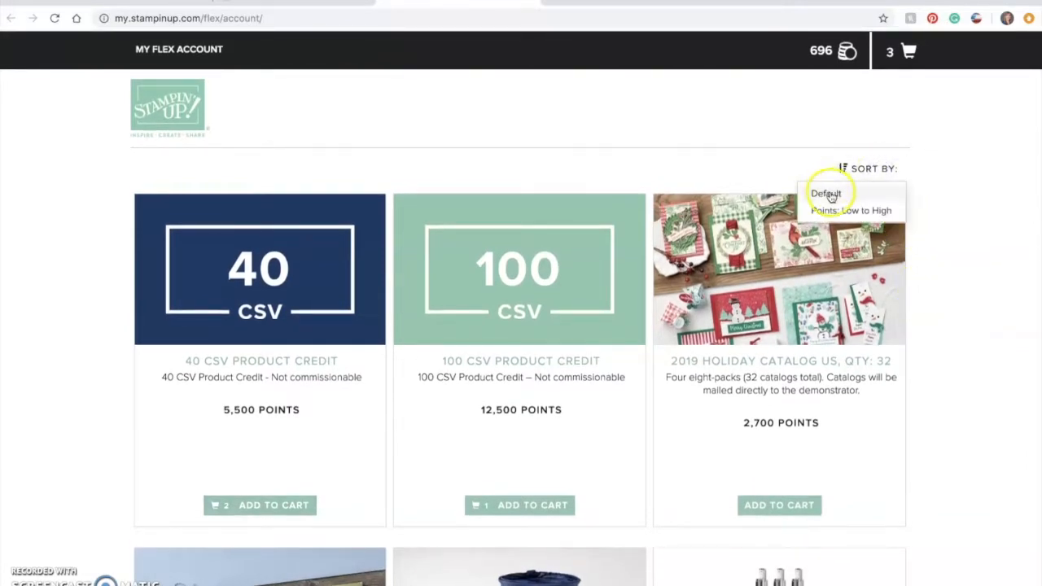
pyautogui.click(830, 192)
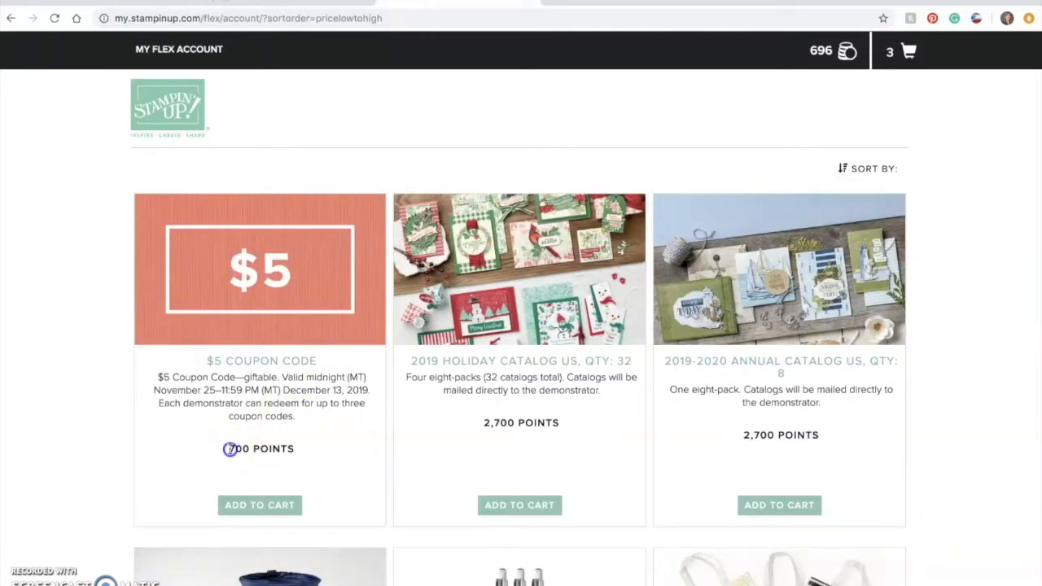
pyautogui.doubleClick(236, 449)
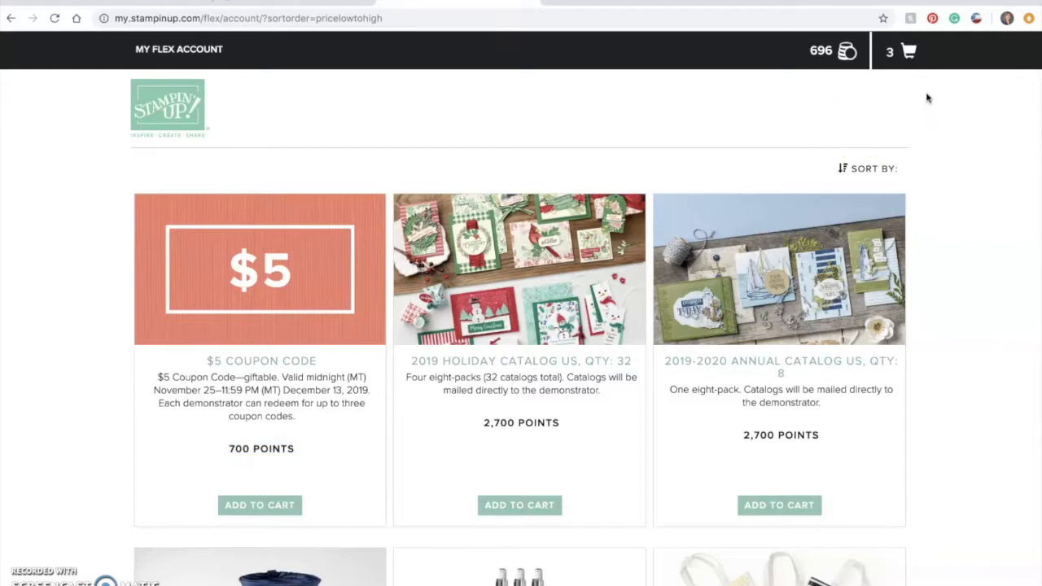
pyautogui.moveTo(909, 52)
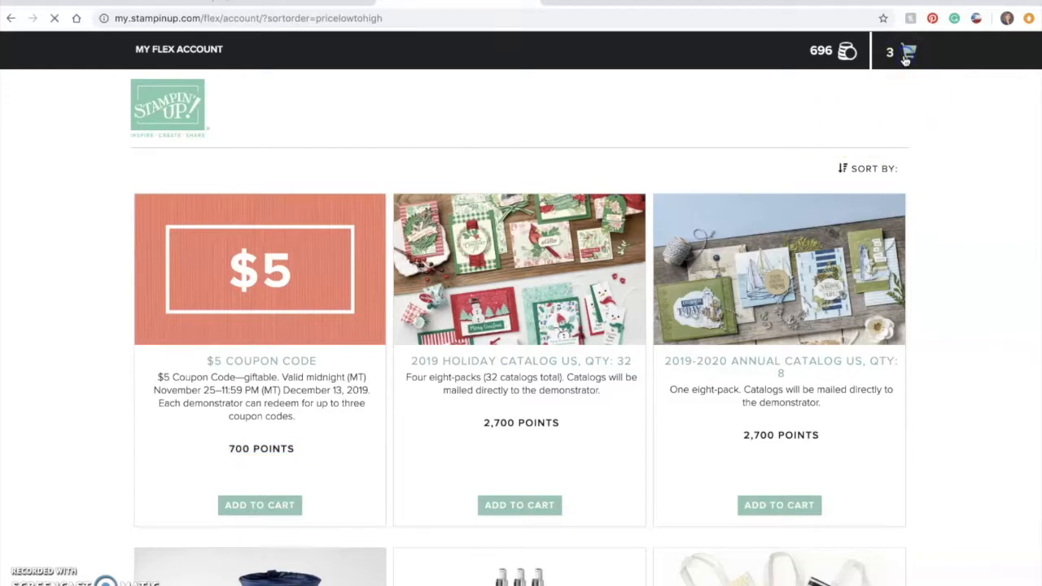
# Step: Review the cart and submit the 23,500-point order of two 40 CSV and one 100 CSV credits
pyautogui.click(908, 52)
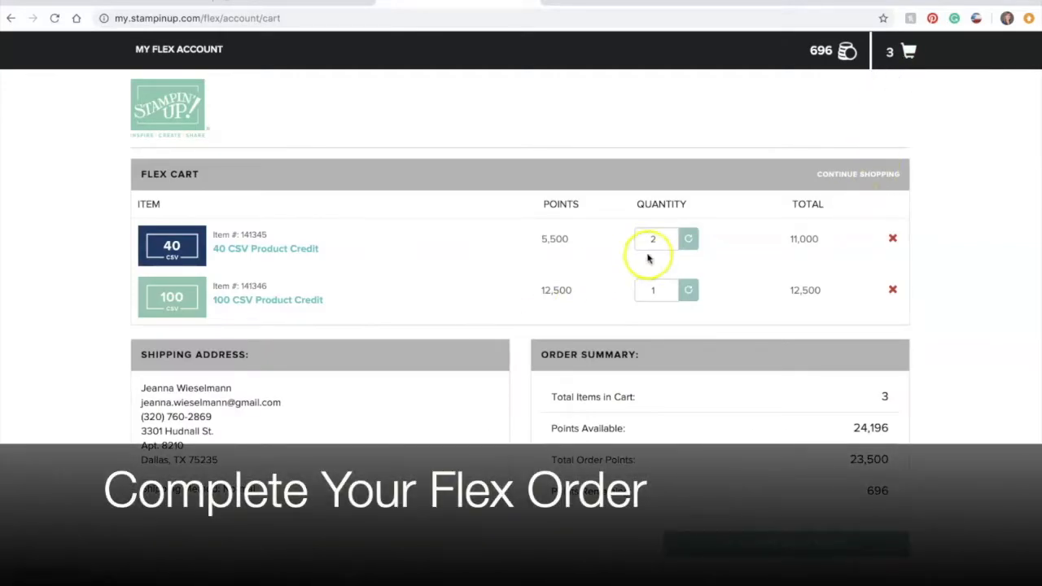
pyautogui.moveTo(329, 259)
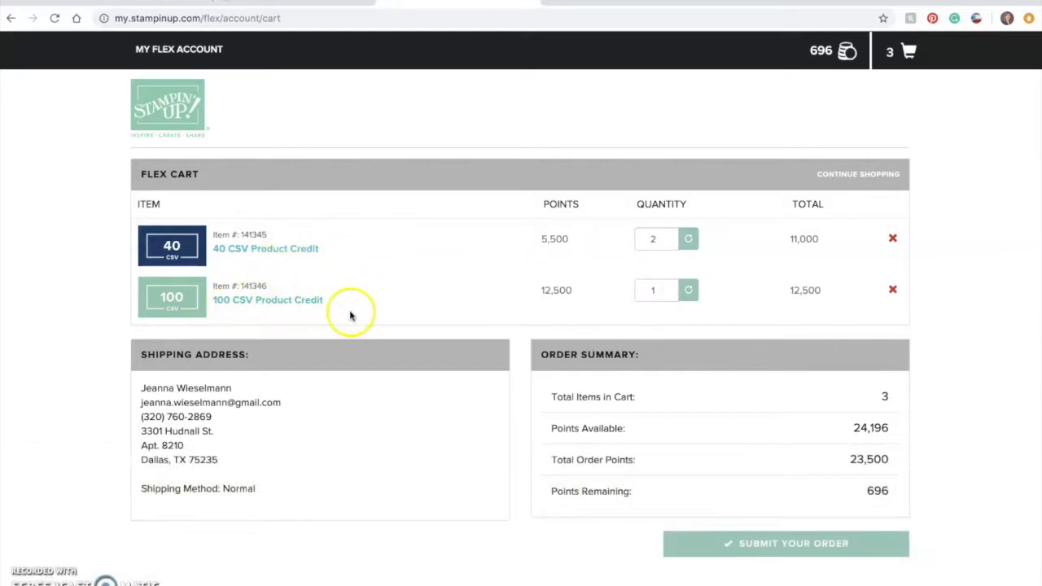
pyautogui.moveTo(226, 396)
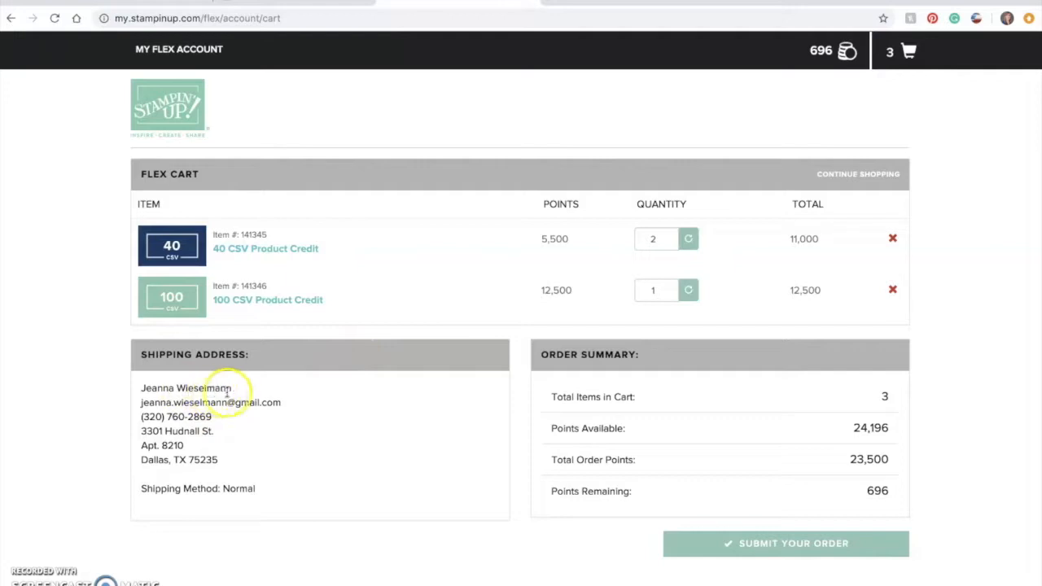
pyautogui.moveTo(285, 476)
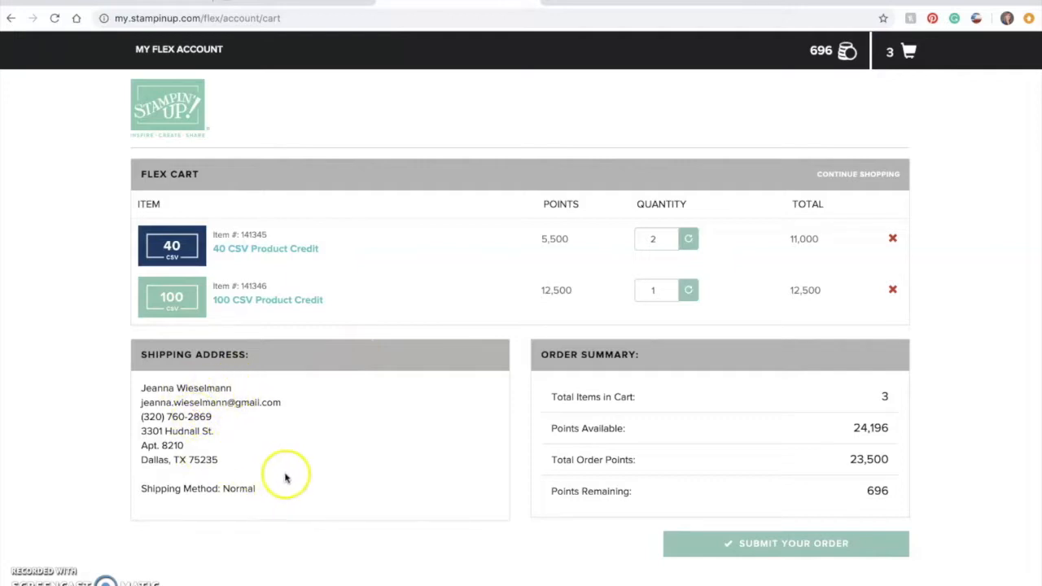
pyautogui.moveTo(606, 465)
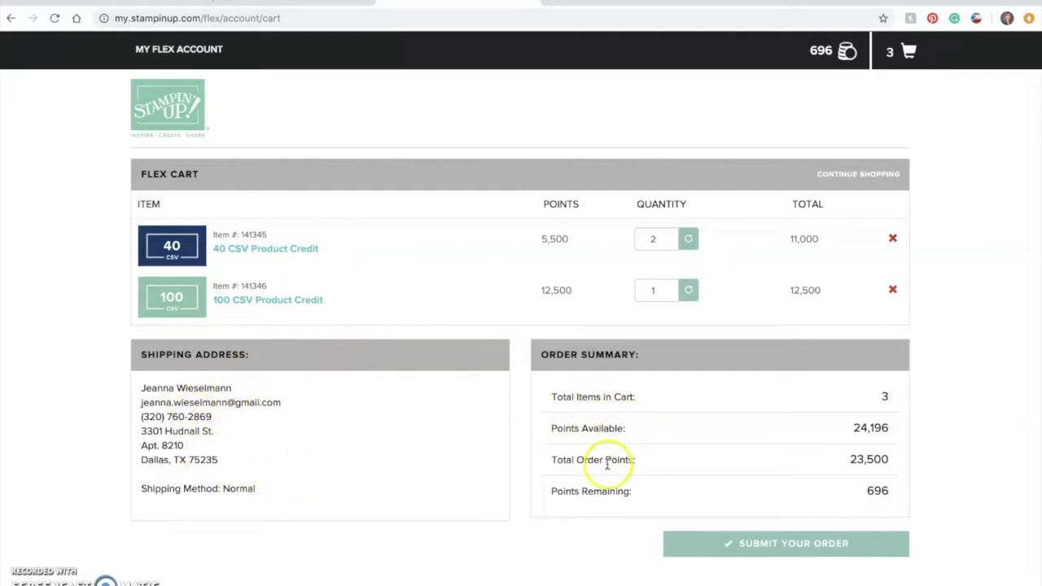
pyautogui.moveTo(871, 521)
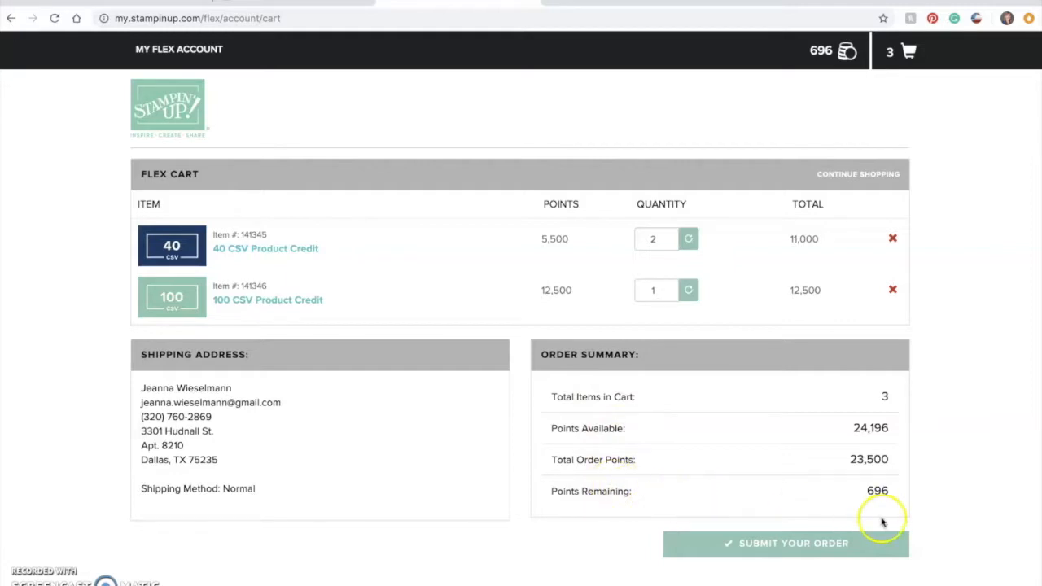
pyautogui.click(785, 544)
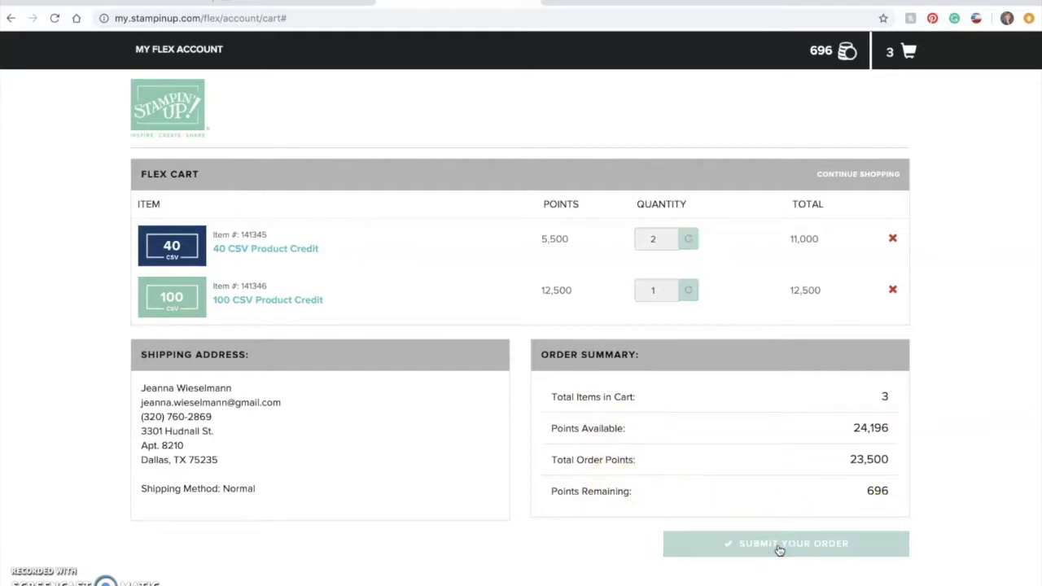
pyautogui.click(778, 544)
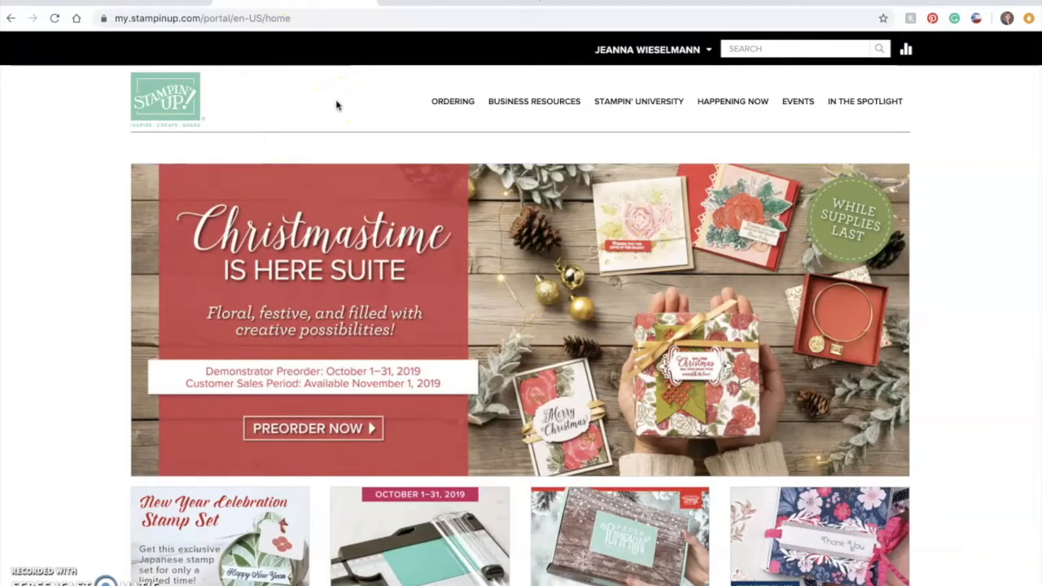
pyautogui.moveTo(560, 85)
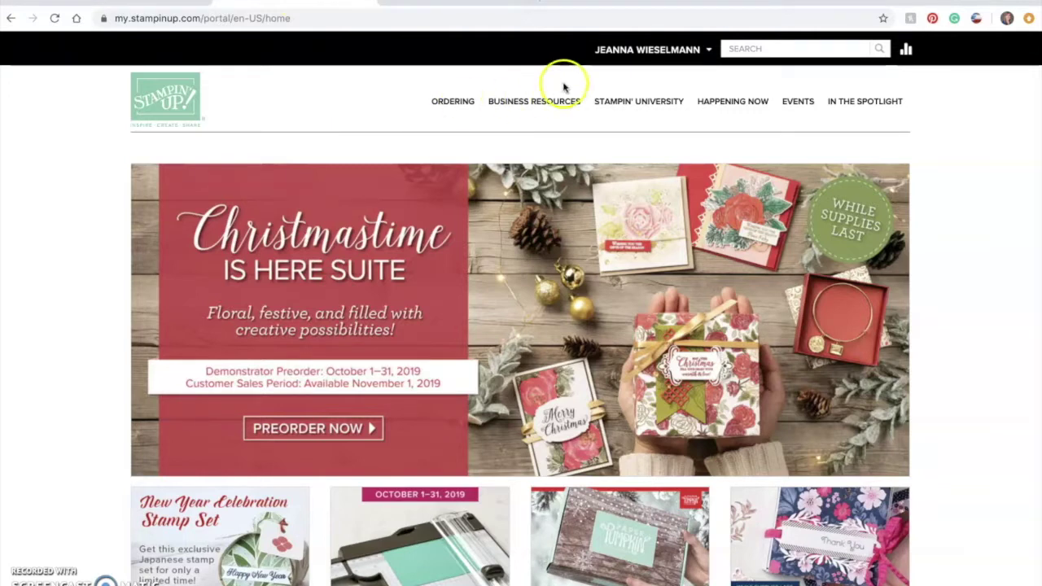
# Step: Open Business Resources > Compensation Plan and scroll to its Training Resources section
pyautogui.click(534, 101)
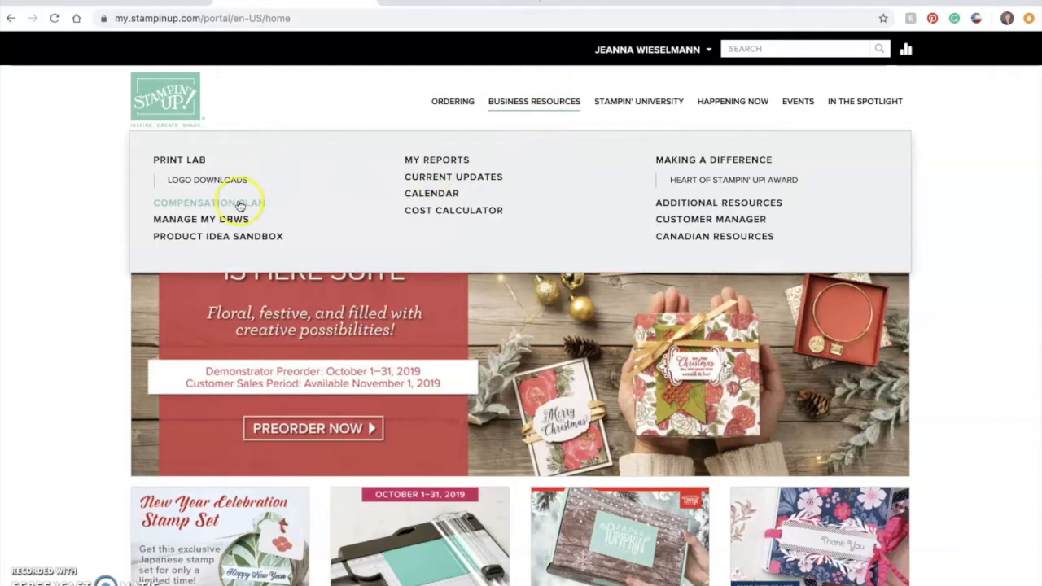
pyautogui.click(209, 202)
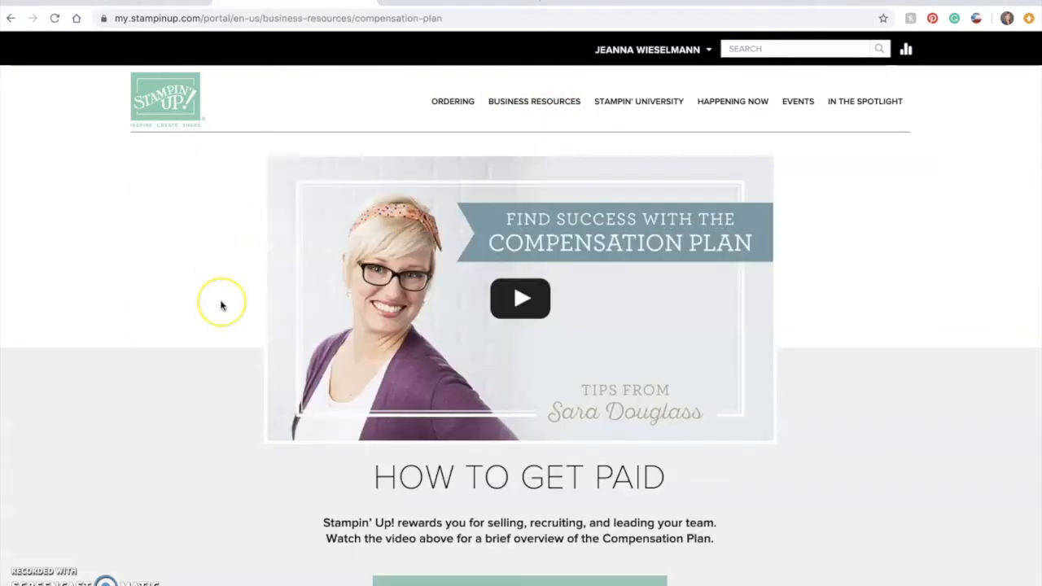
pyautogui.scroll(-3)
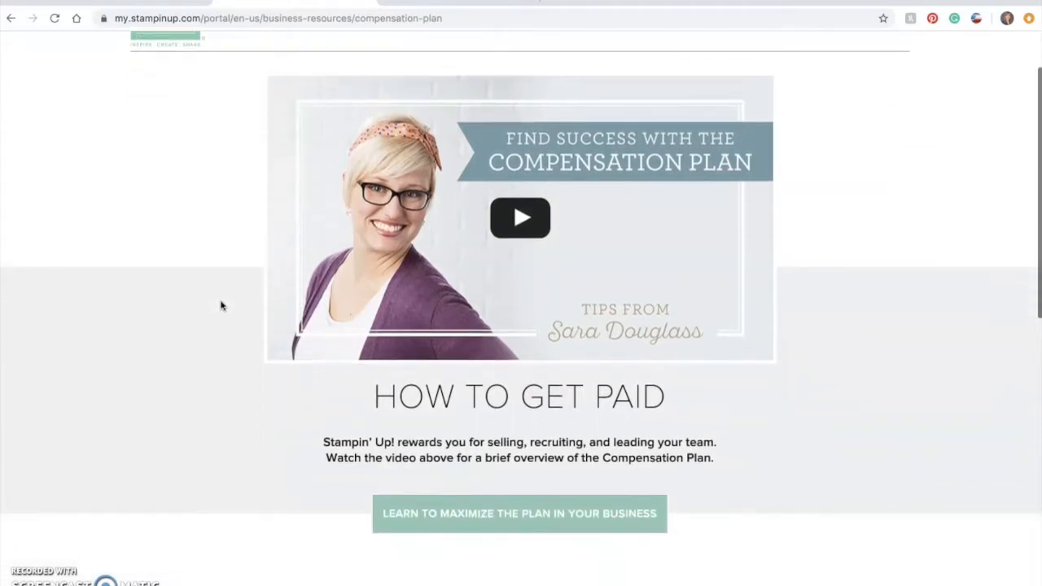
pyautogui.scroll(-3)
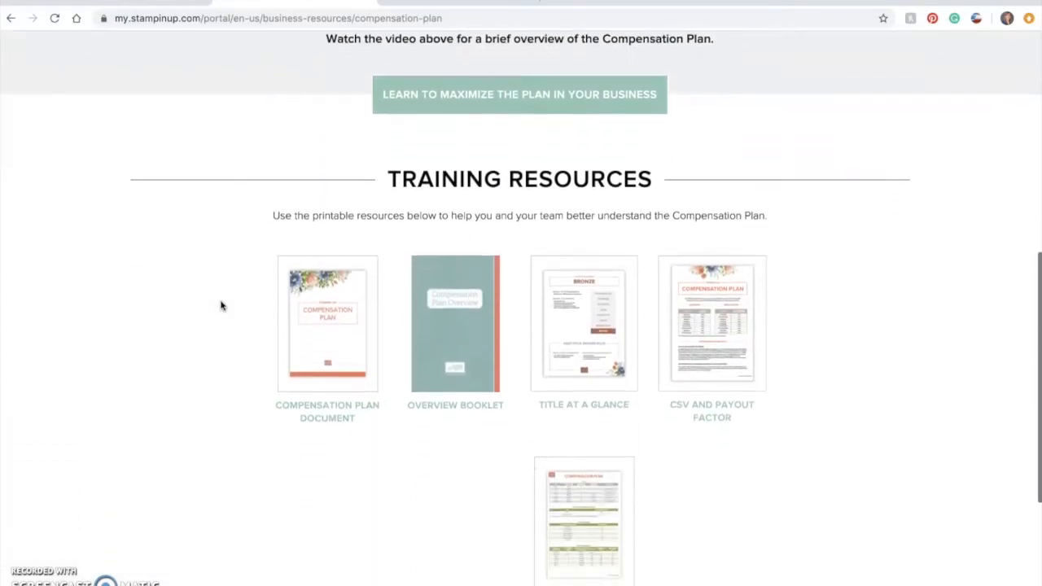
pyautogui.scroll(-3)
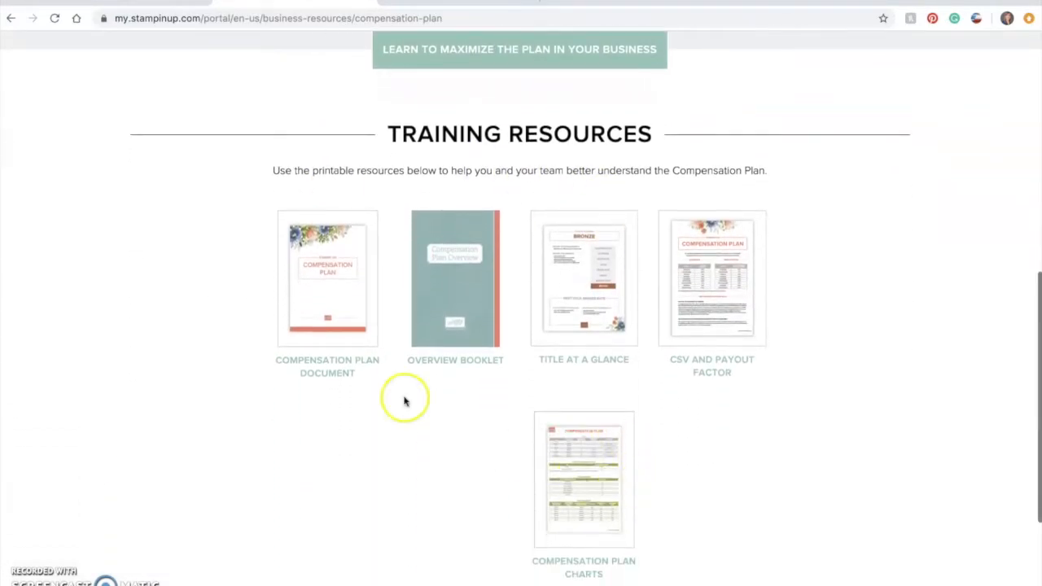
pyautogui.moveTo(326, 368)
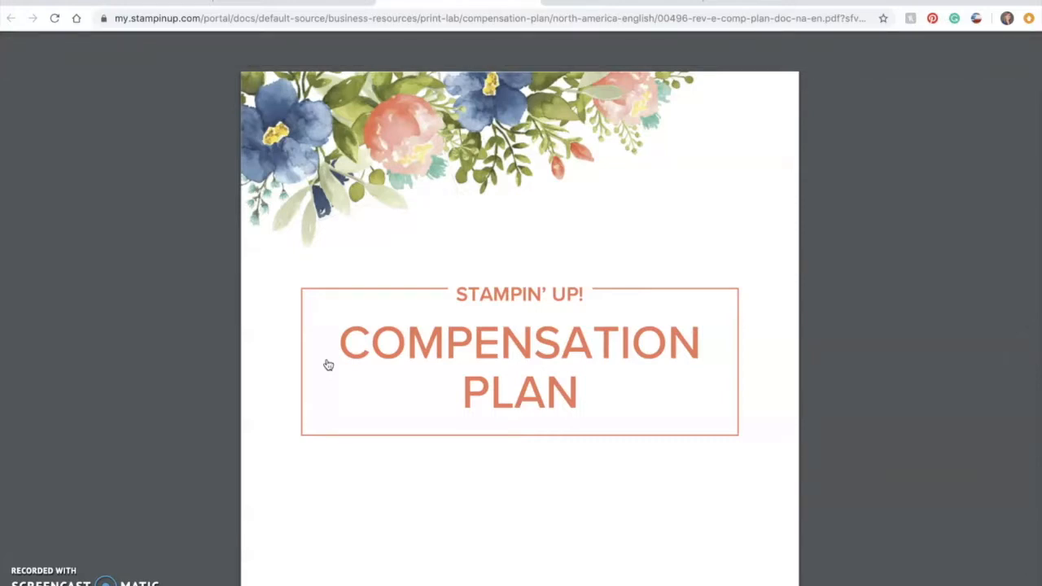
# Step: Scroll to the document's table of contents and jump to the Flex Account earning table
pyautogui.scroll(-3)
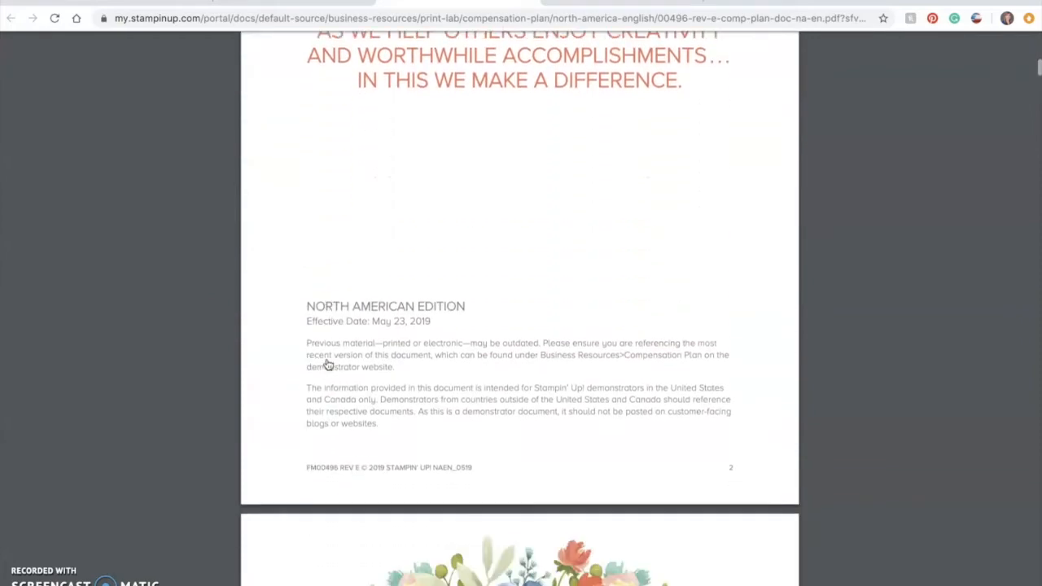
pyautogui.scroll(-3)
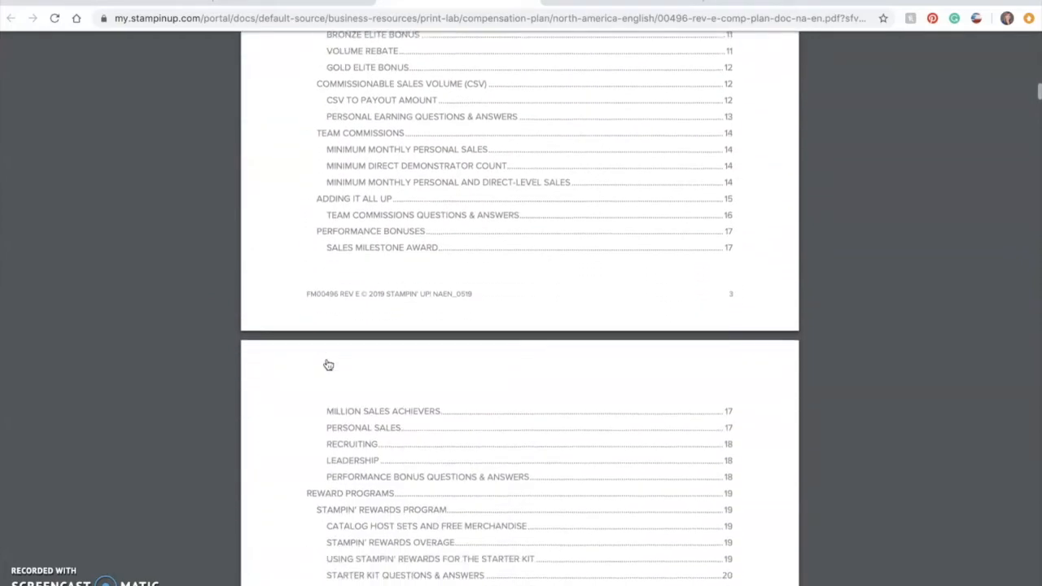
pyautogui.scroll(-3)
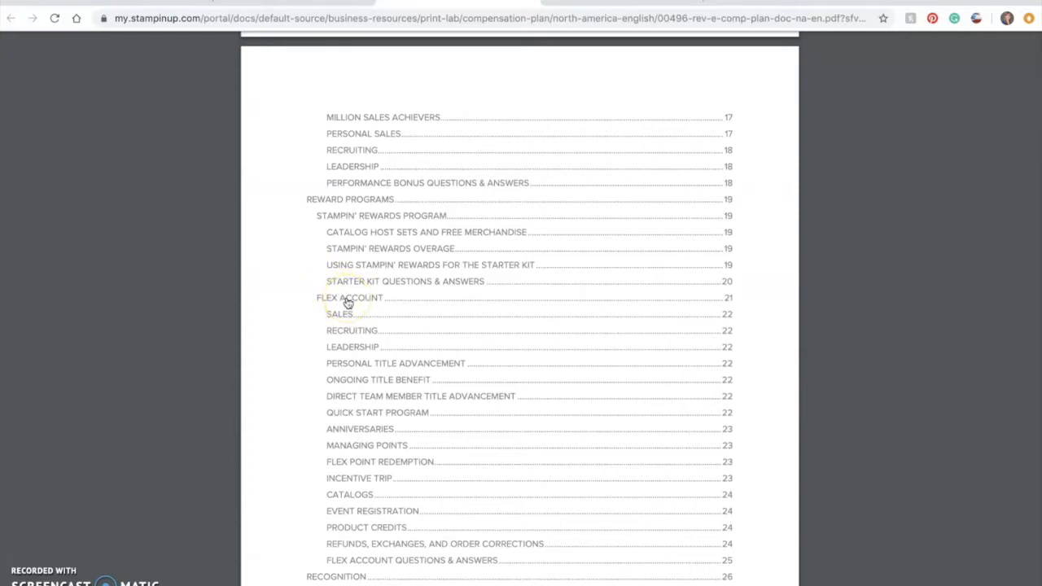
pyautogui.click(347, 298)
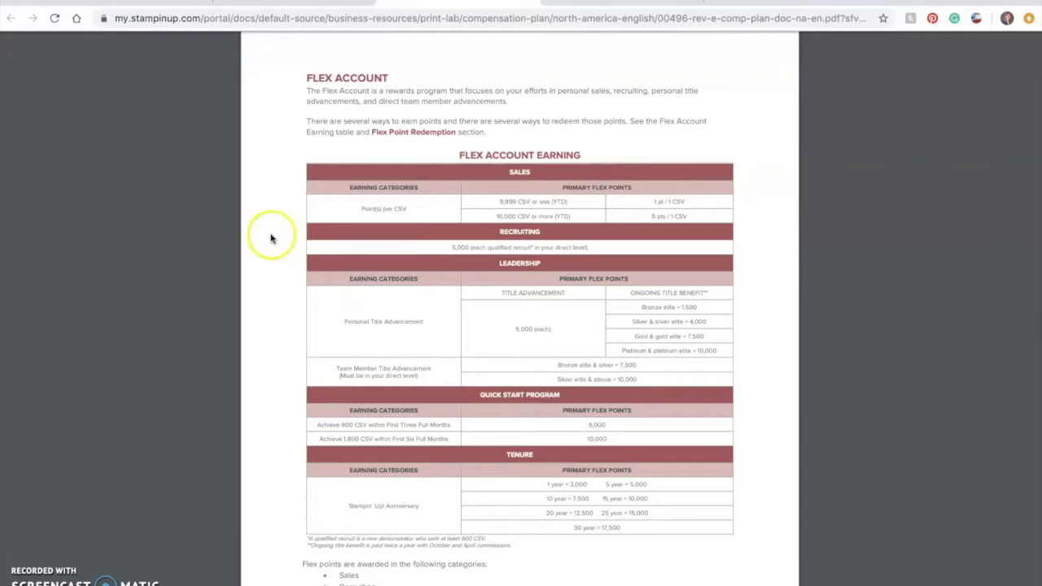
pyautogui.moveTo(269, 324)
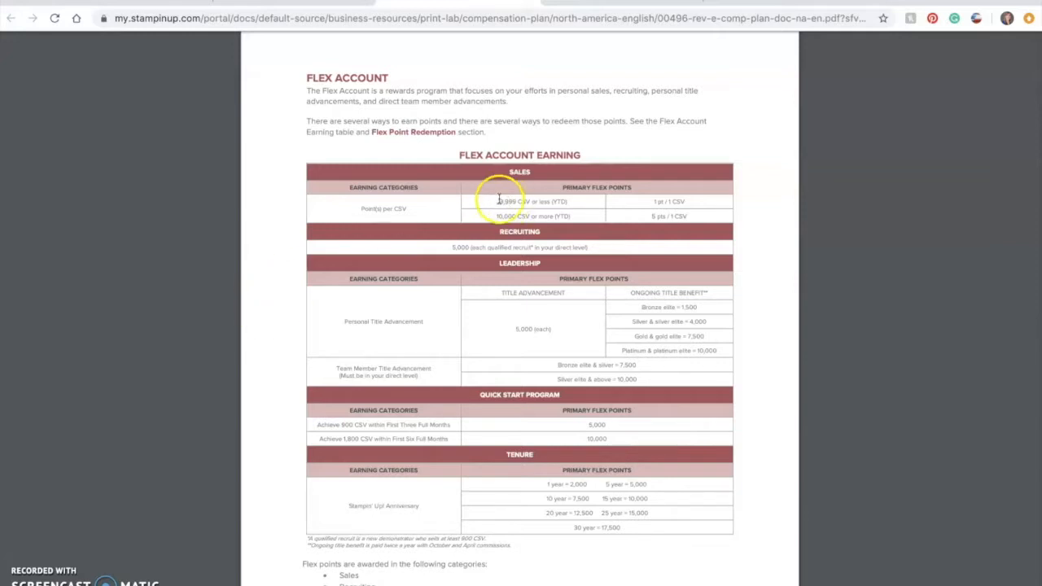
pyautogui.moveTo(587, 205)
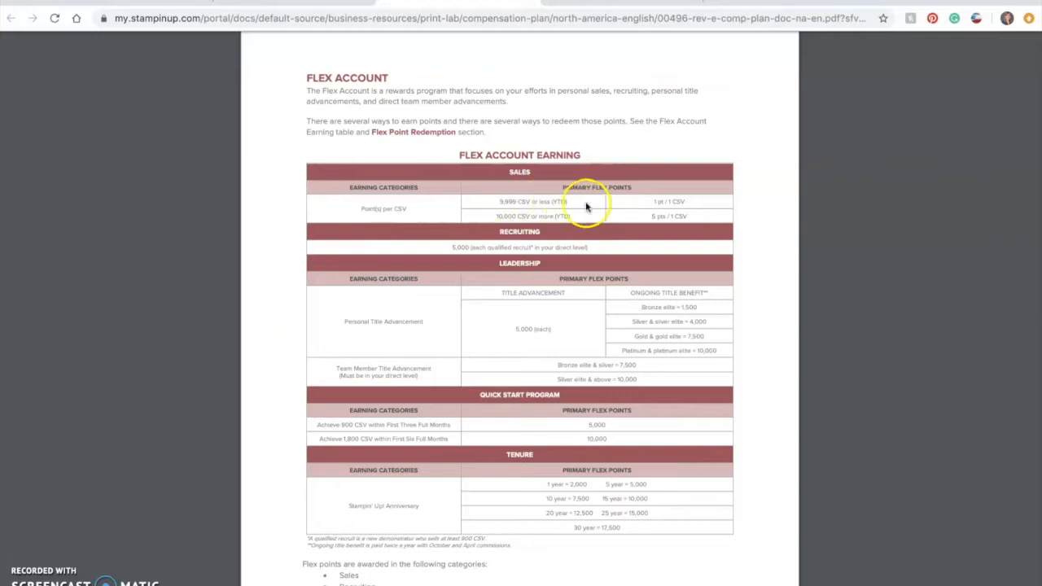
pyautogui.moveTo(713, 209)
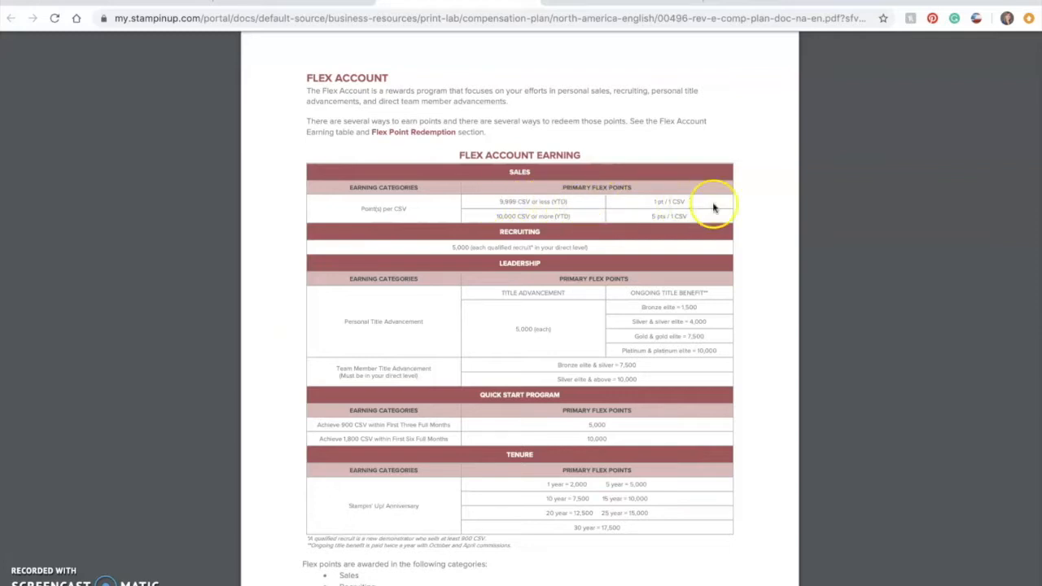
pyautogui.moveTo(754, 237)
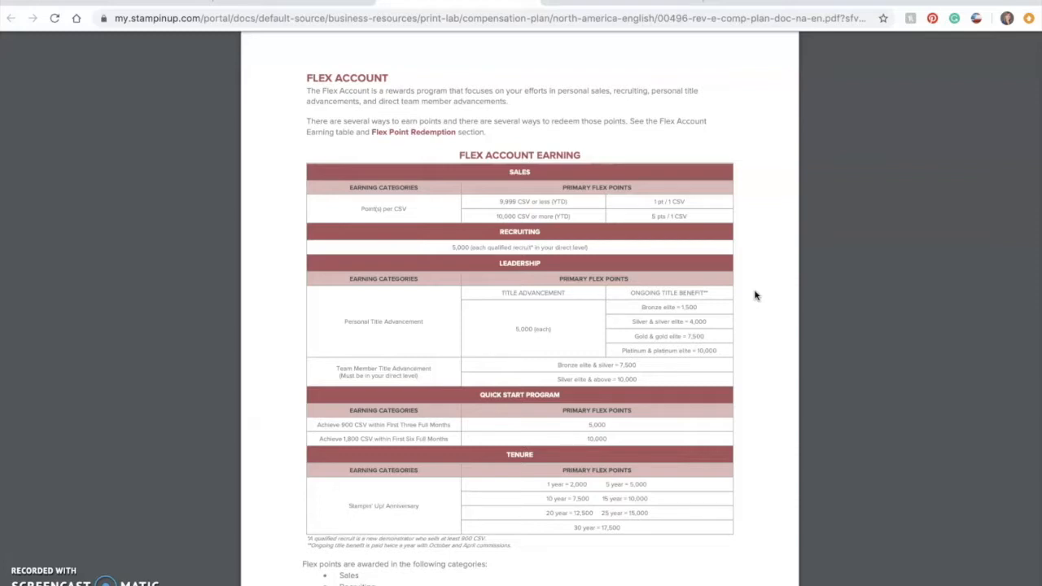
pyautogui.scroll(-3)
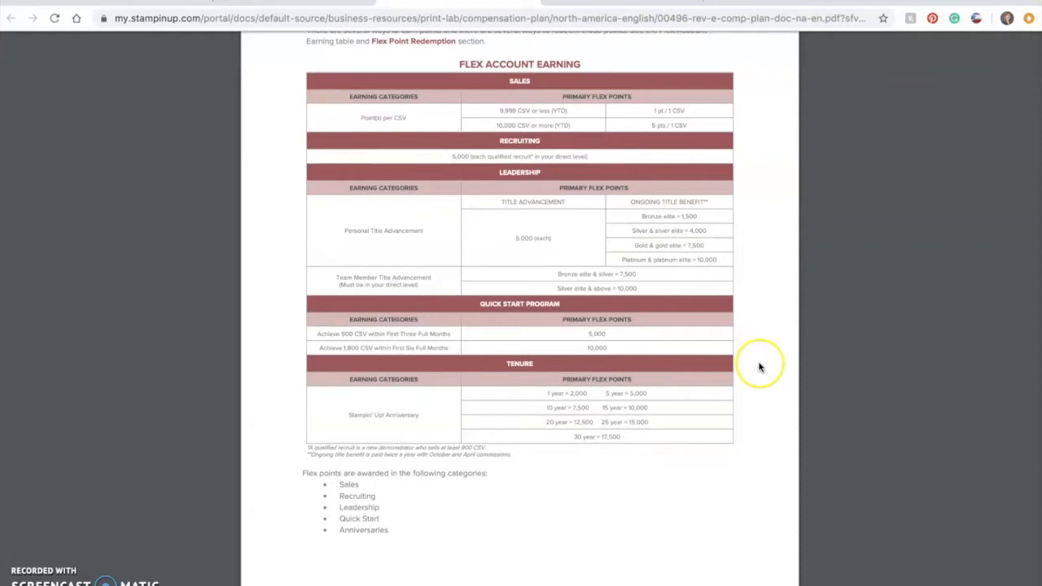
pyautogui.moveTo(759, 366)
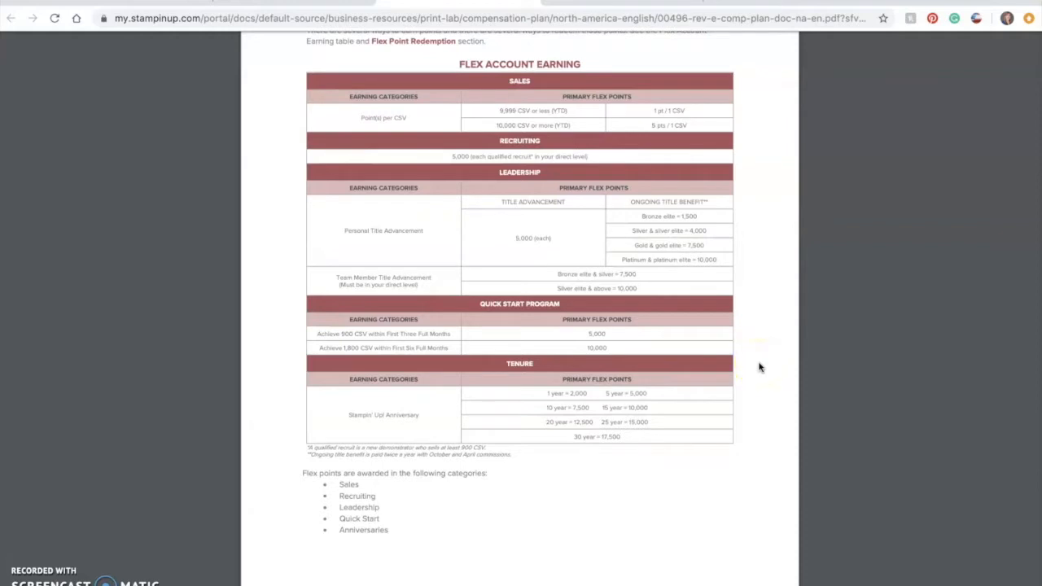
pyautogui.moveTo(748, 335)
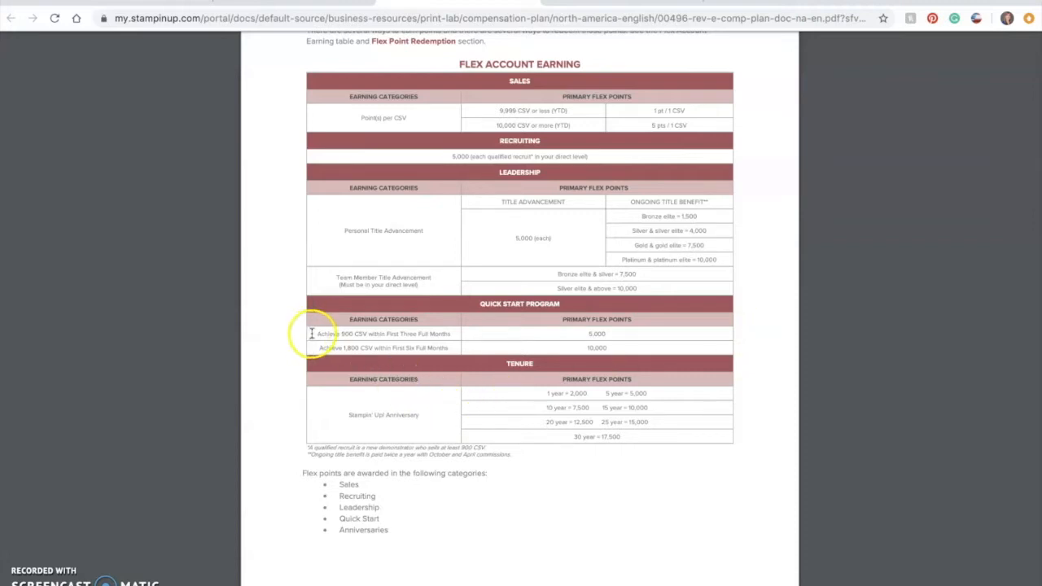
pyautogui.moveTo(300, 336)
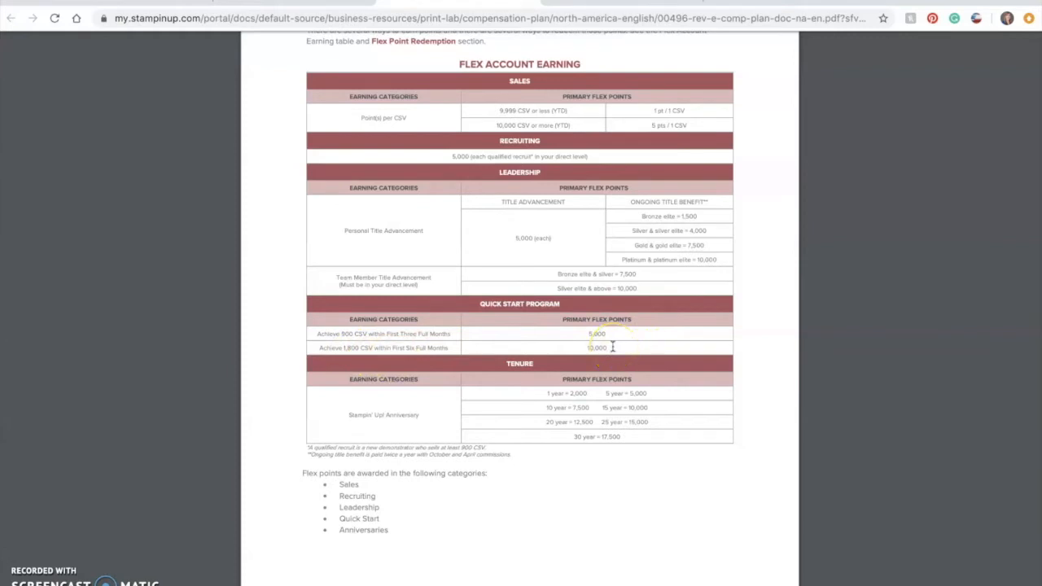
pyautogui.moveTo(274, 476)
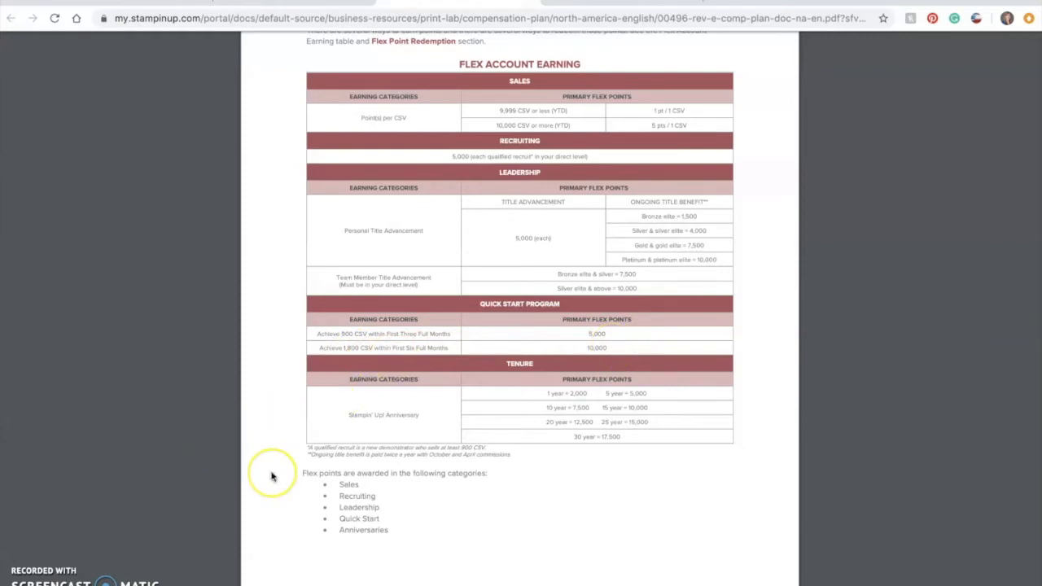
pyautogui.scroll(-3)
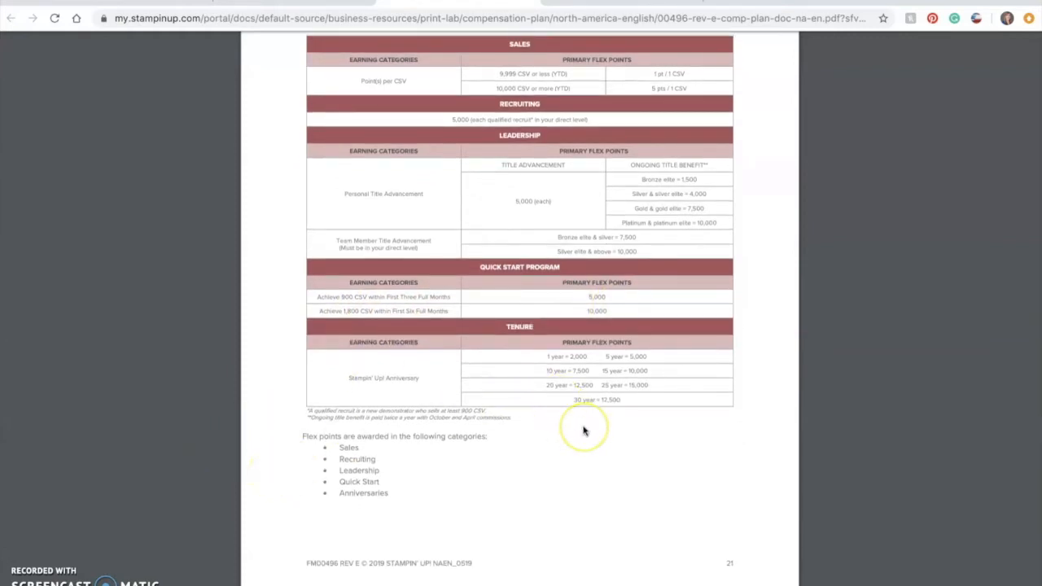
pyautogui.moveTo(622, 371)
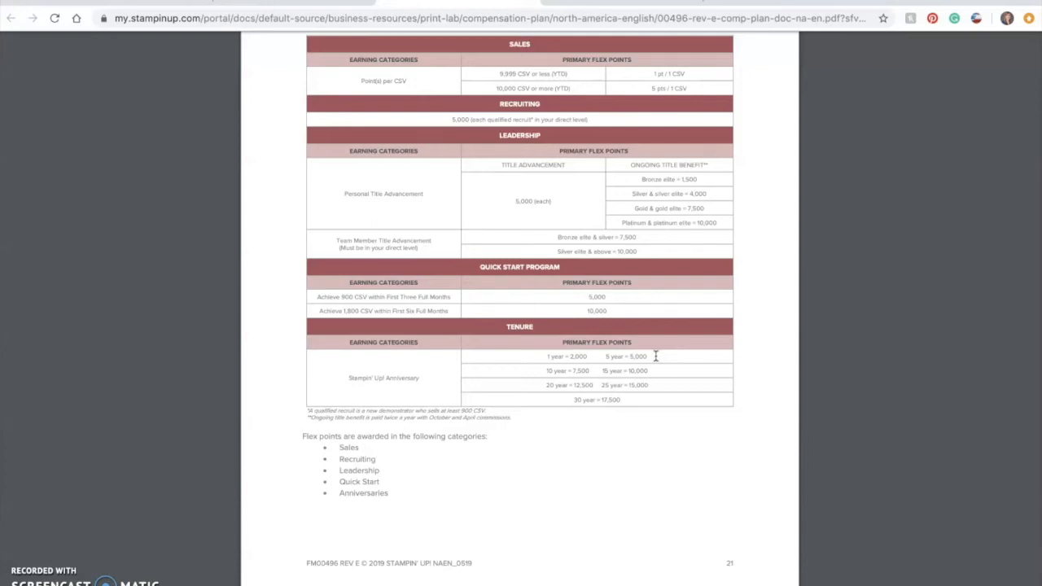
pyautogui.scroll(-3)
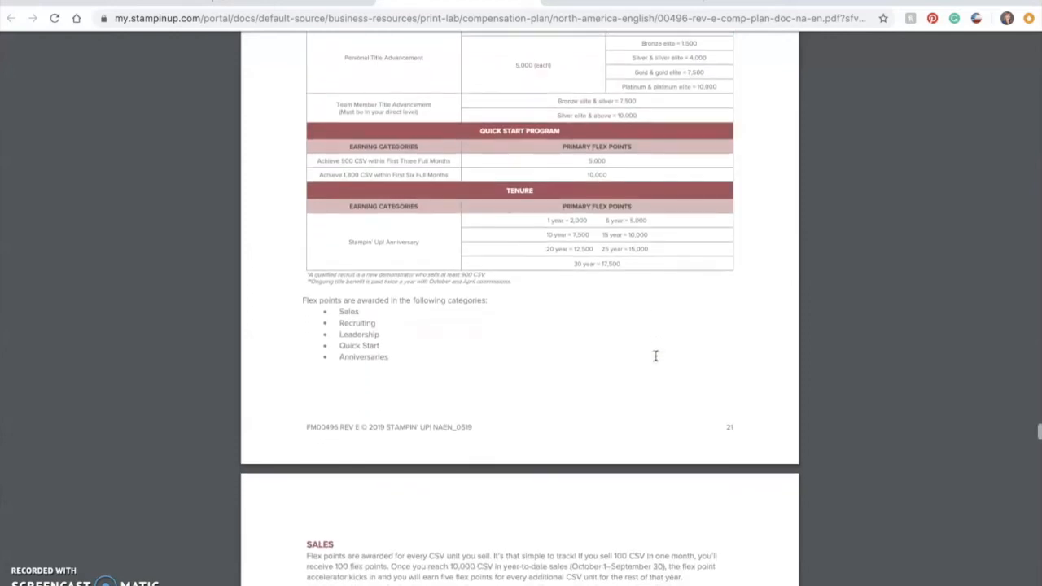
# Step: Scroll the PDF past Sales, Recruiting, Quick Start and Anniversaries to Flex Point Redemption and Incentive Trip
pyautogui.scroll(-3)
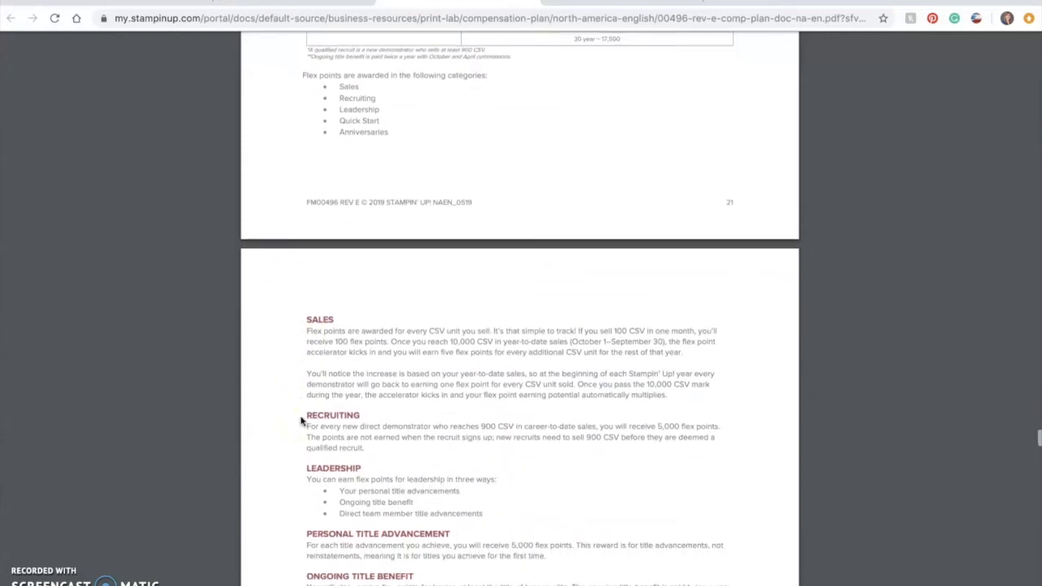
pyautogui.scroll(-3)
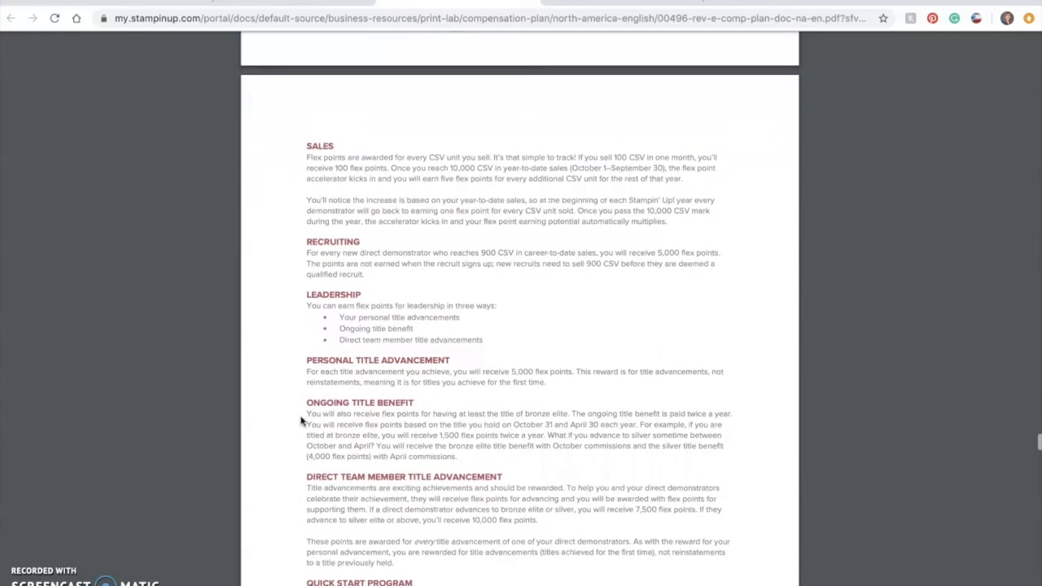
pyautogui.scroll(-3)
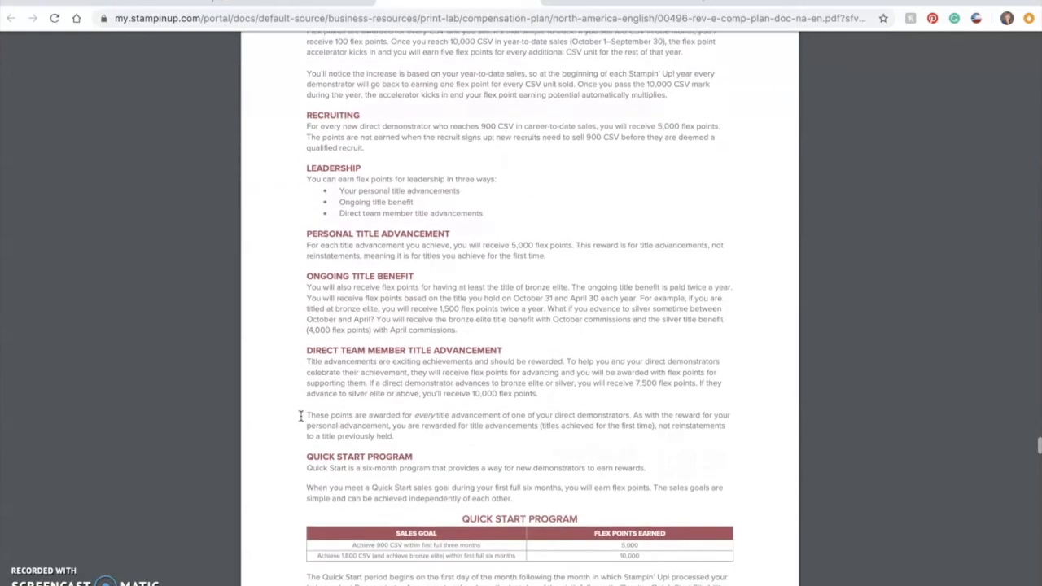
pyautogui.scroll(-3)
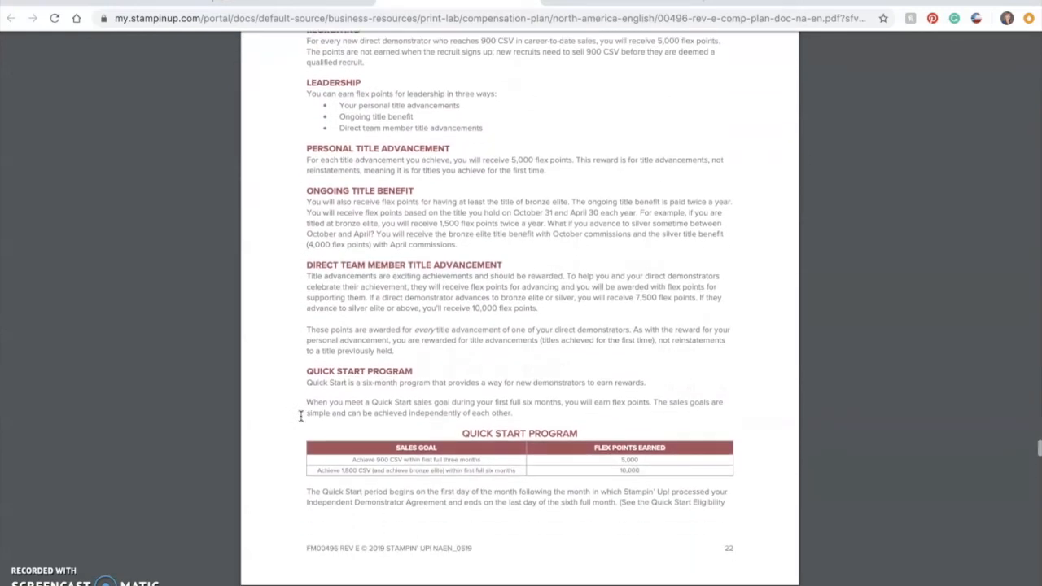
pyautogui.scroll(-3)
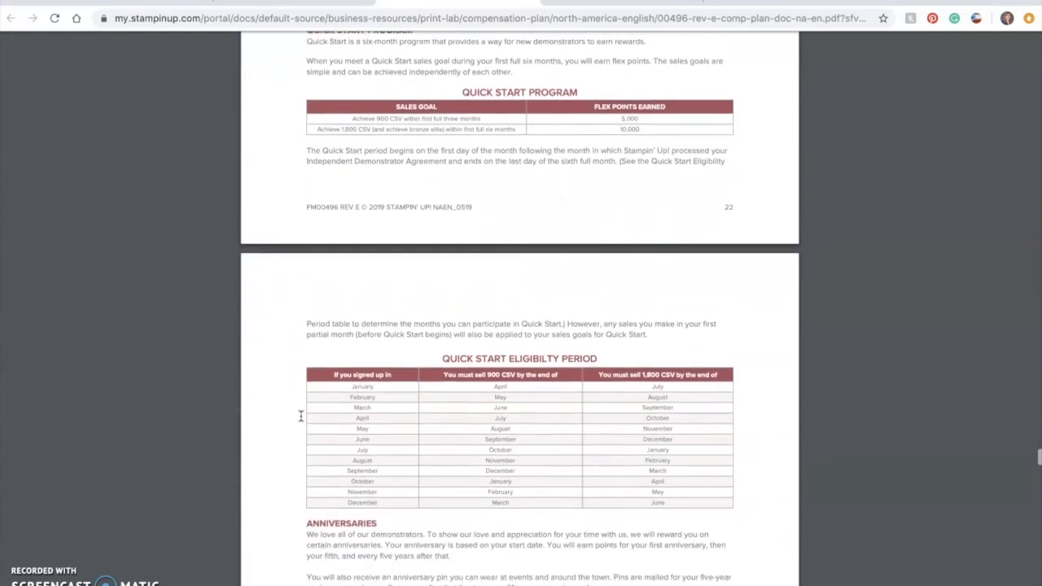
pyautogui.scroll(-3)
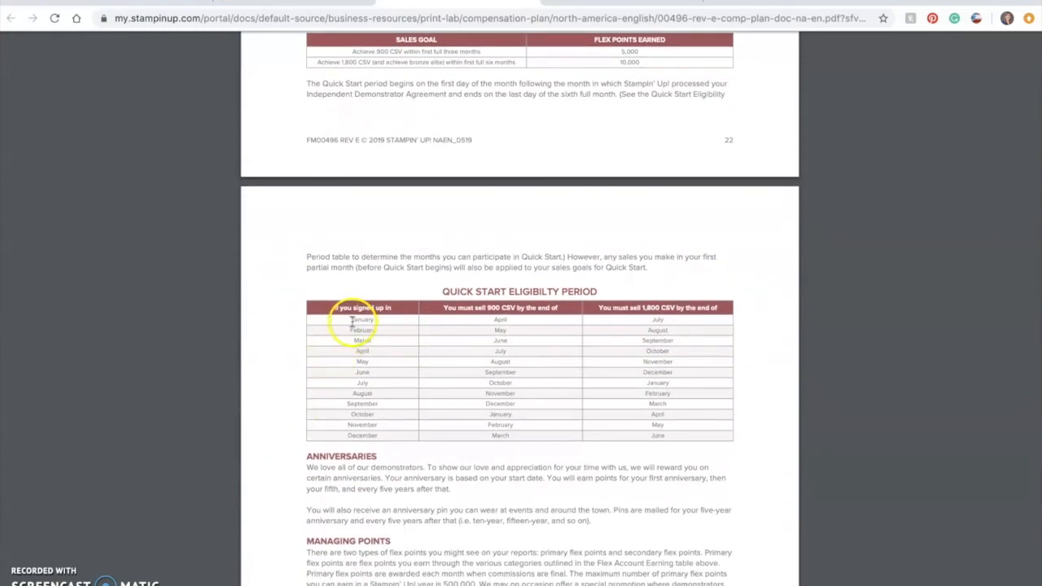
pyautogui.moveTo(283, 380)
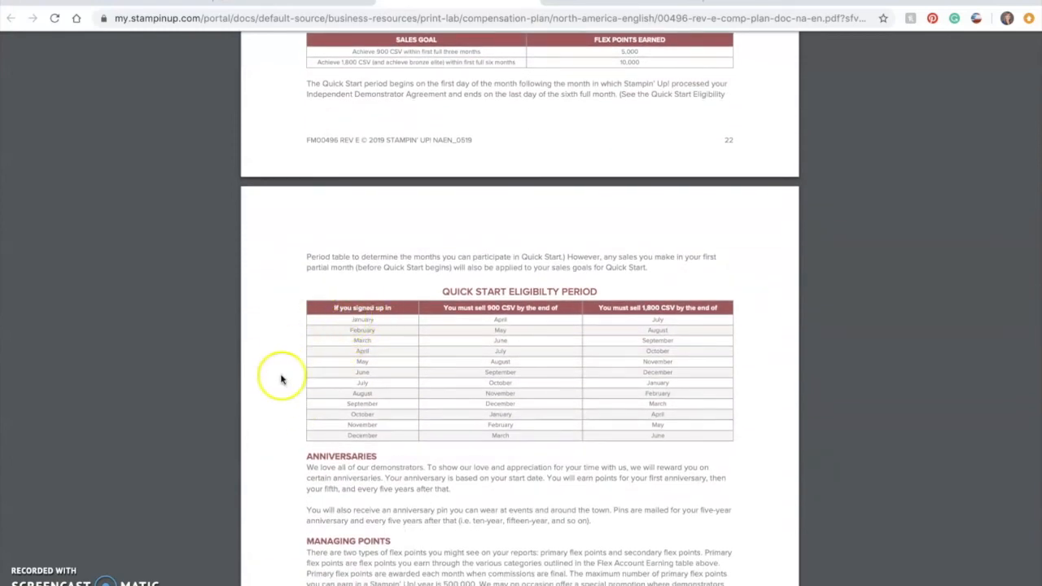
pyautogui.scroll(-3)
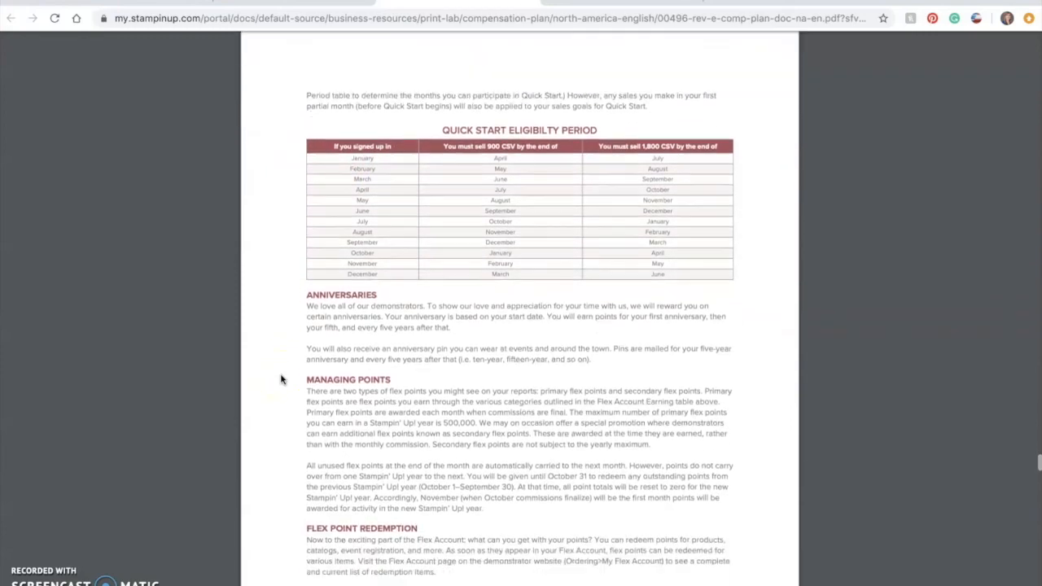
pyautogui.scroll(-3)
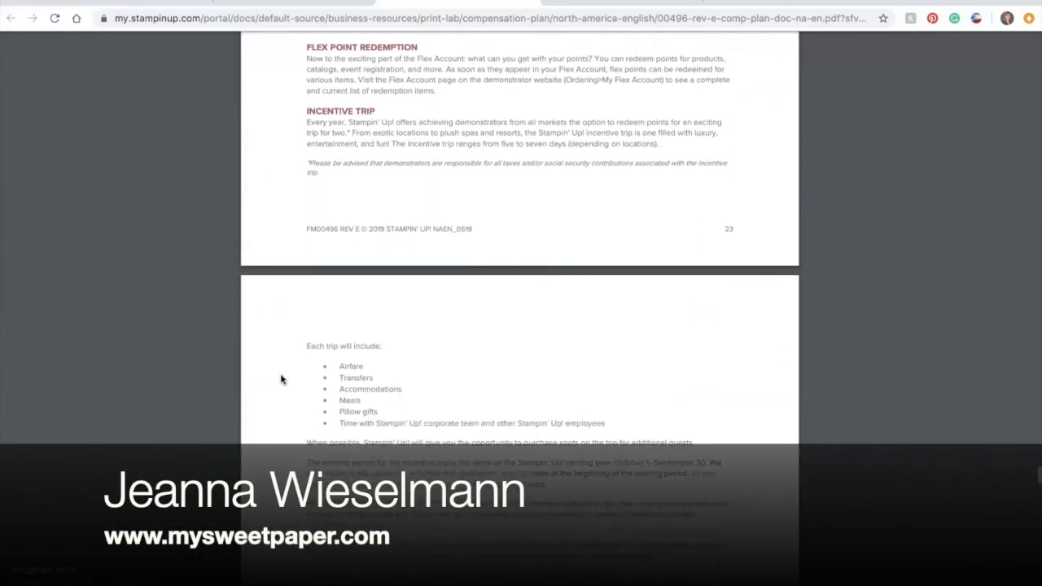
pyautogui.scroll(-3)
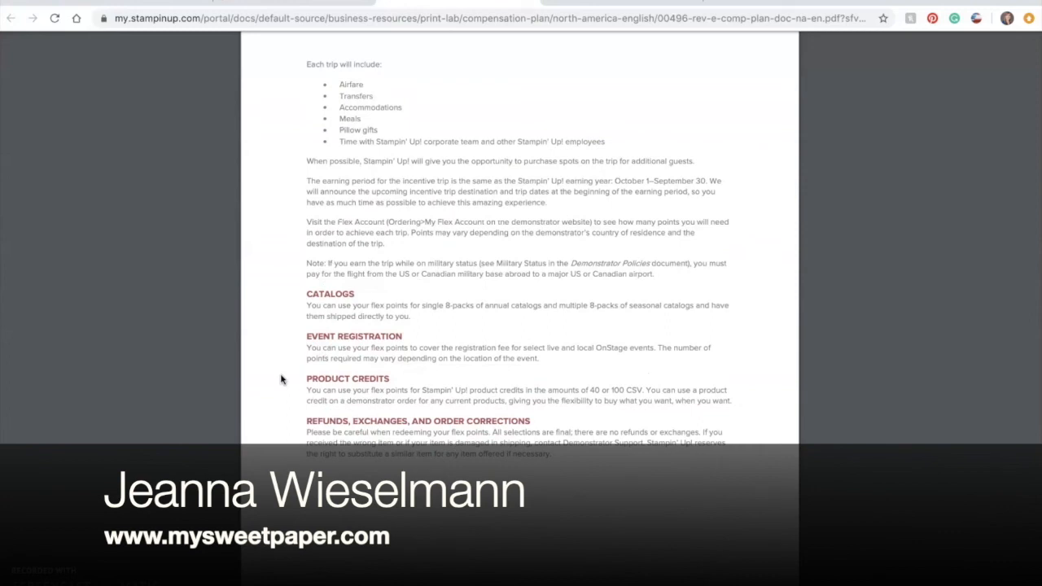